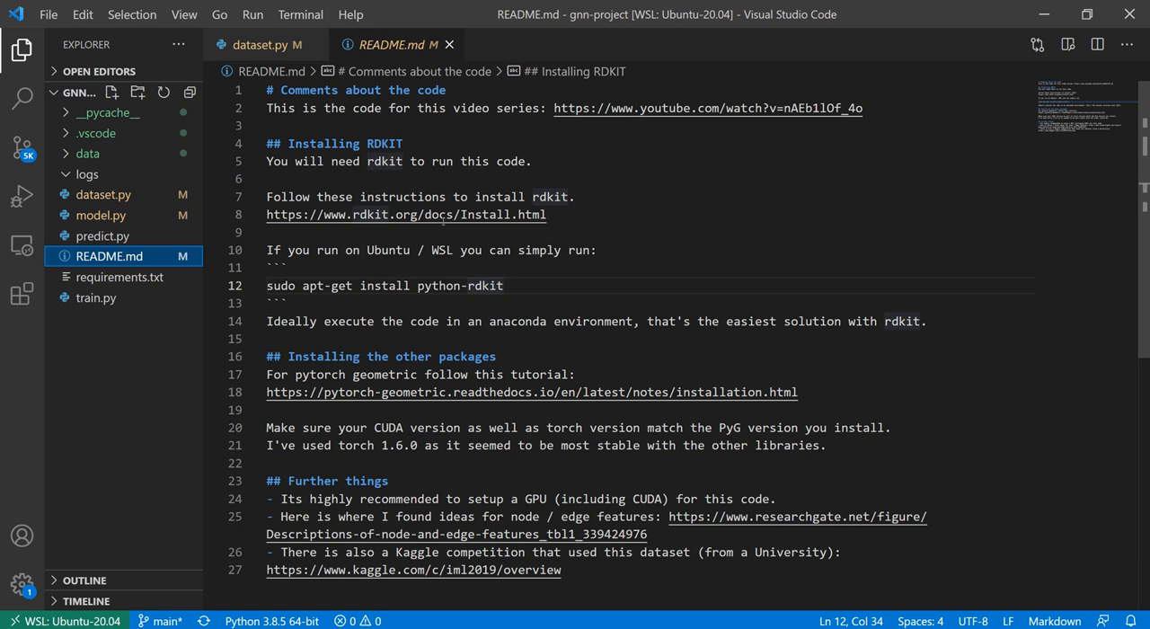
Step: Open dataset.py from the Explorer
{"action": "left_click", "coordinate": [87, 152]}
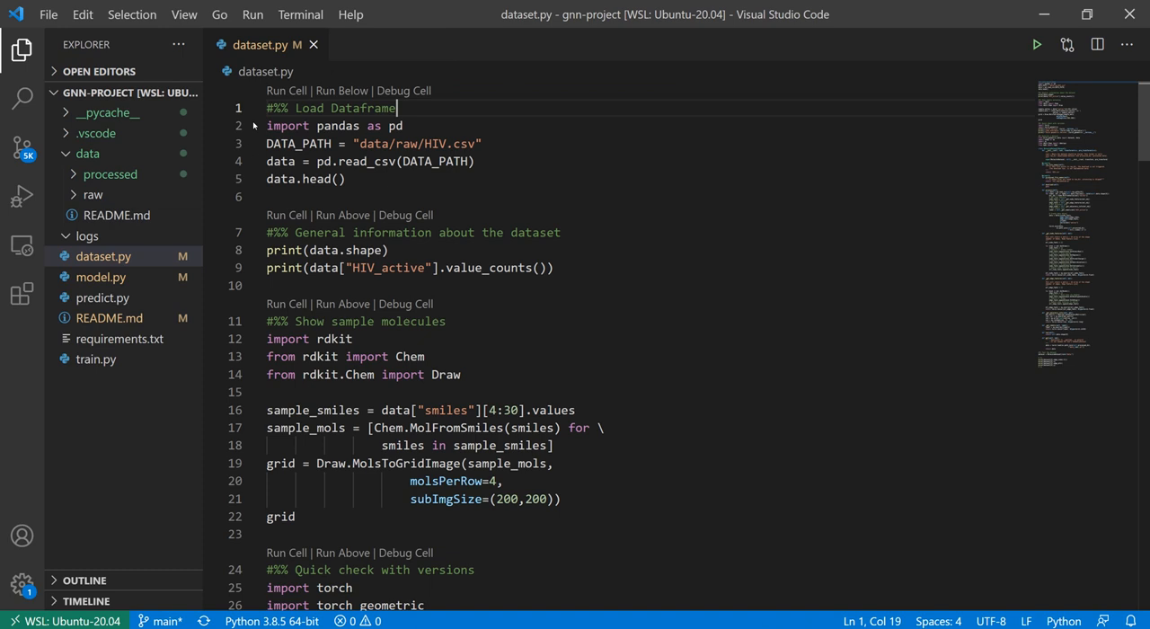
Step: Expand the raw data folder and run the Load Dataframe cell for HIV.csv
{"action": "left_click", "coordinate": [93, 194]}
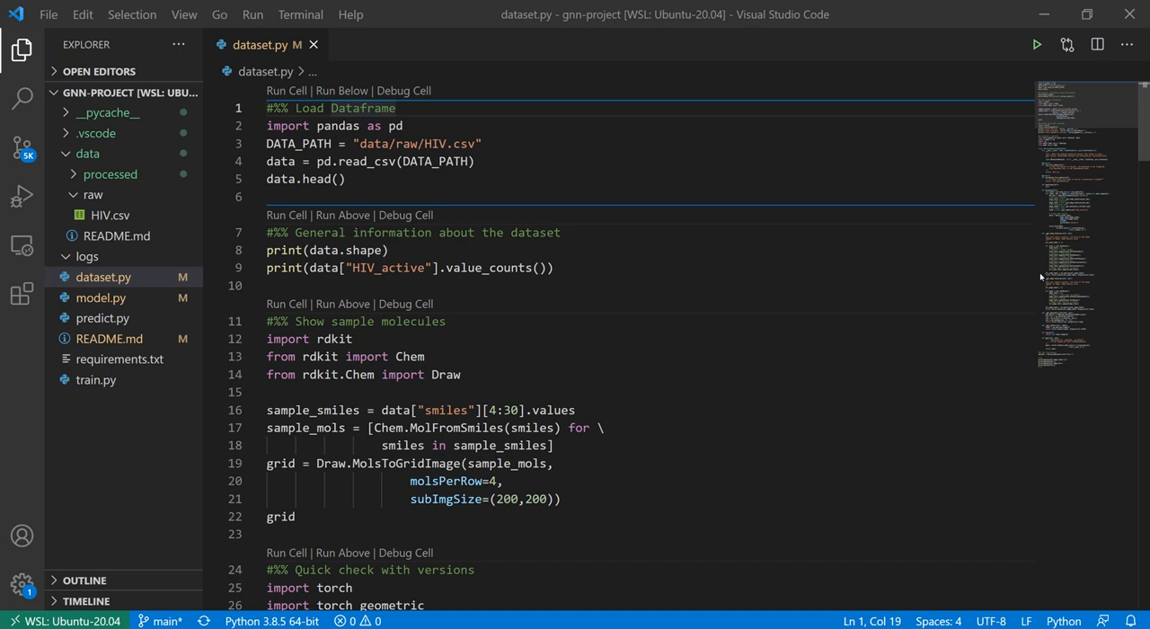
{"action": "left_click", "coordinate": [110, 215]}
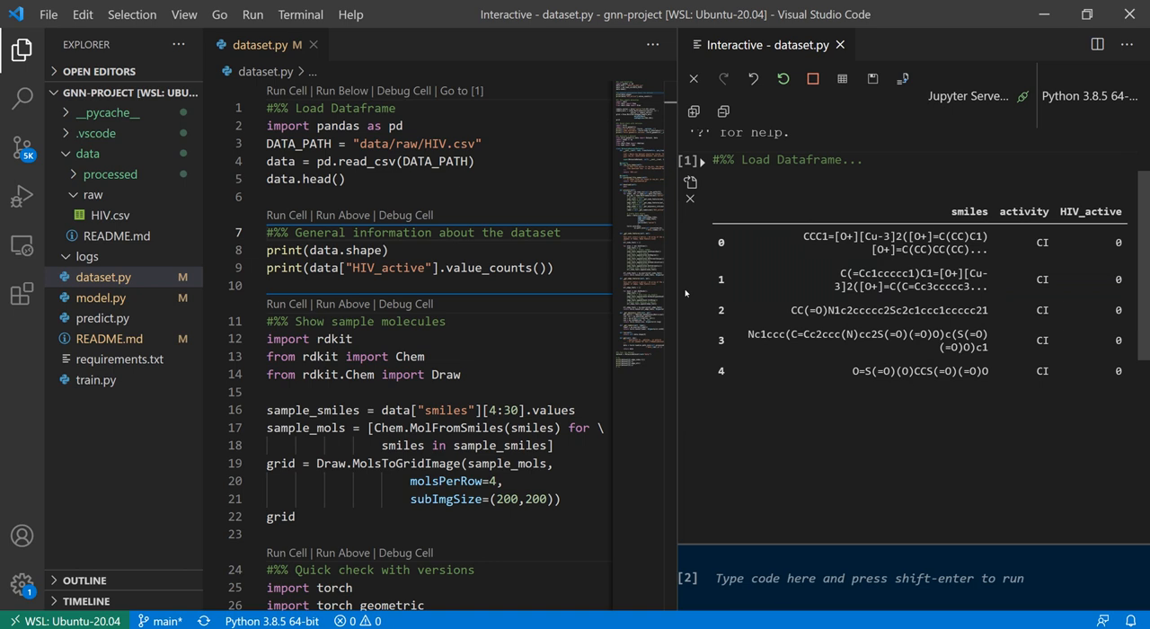
{"action": "mouse_move", "coordinate": [684, 295]}
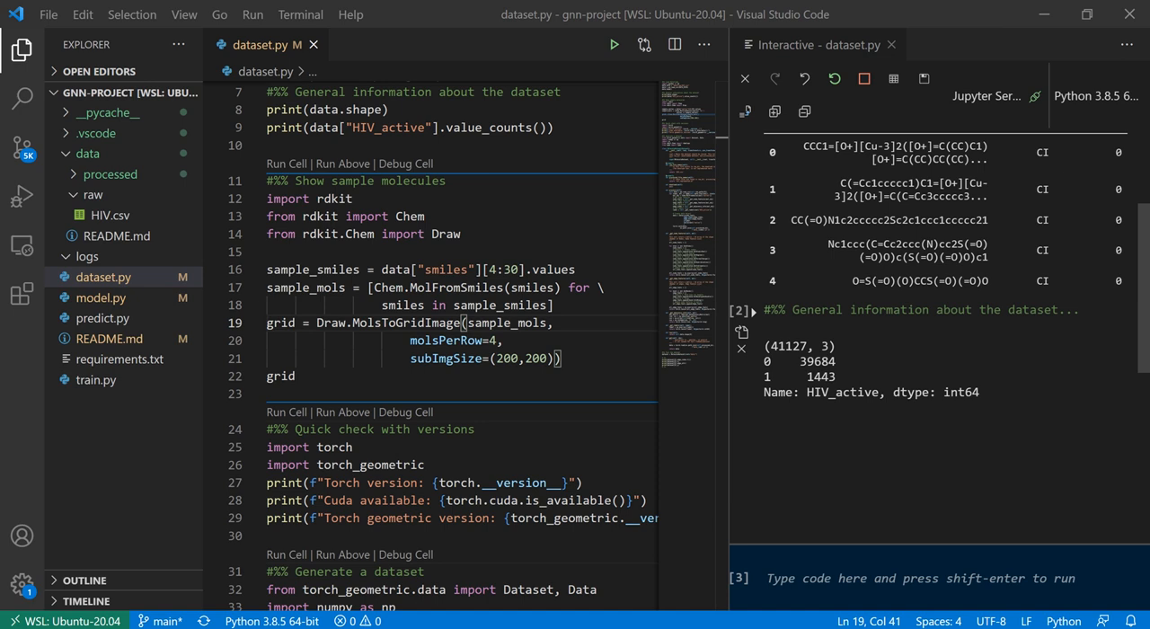
Step: Run the Show sample molecules cell, then close the Interactive window
{"action": "double_click", "coordinate": [405, 322]}
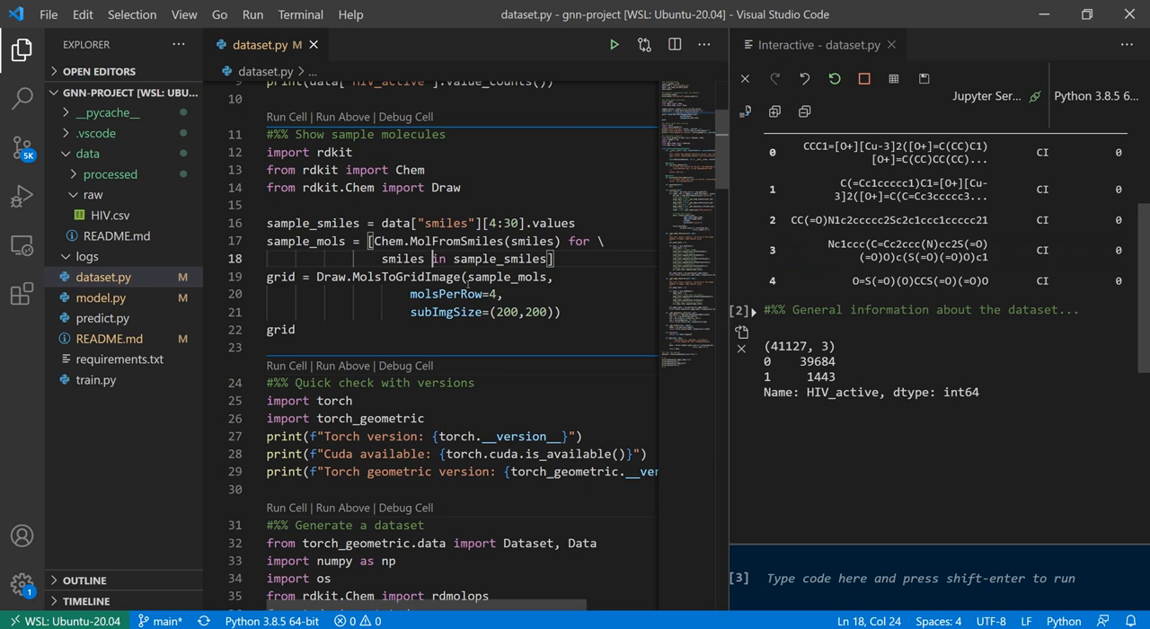
{"action": "left_click", "coordinate": [287, 116]}
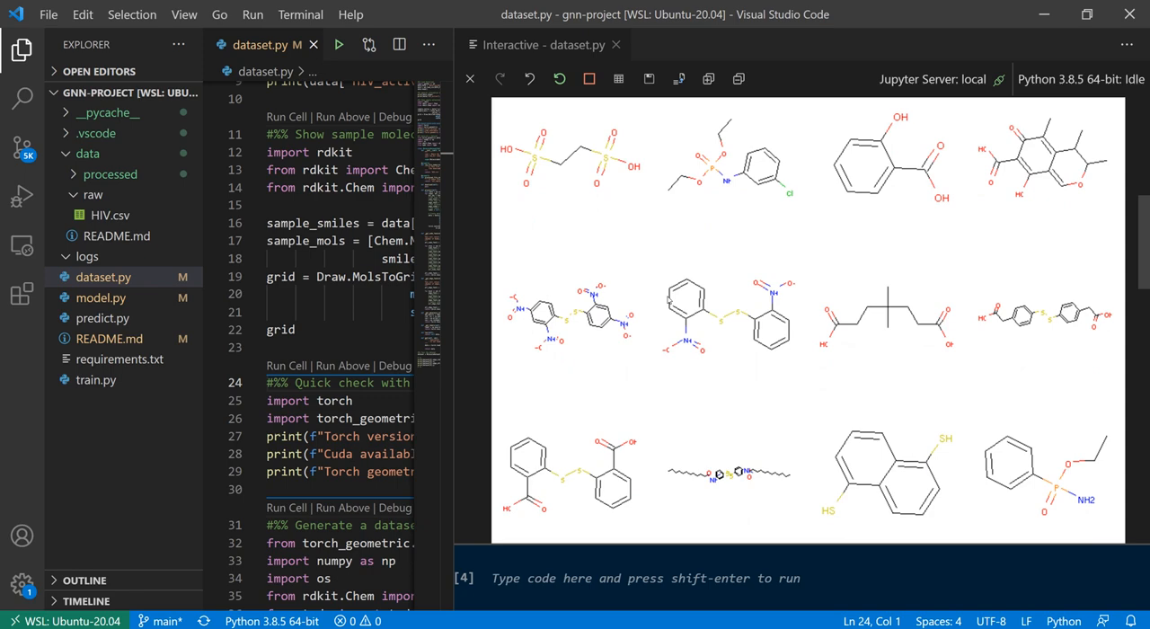
{"action": "left_click", "coordinate": [616, 45]}
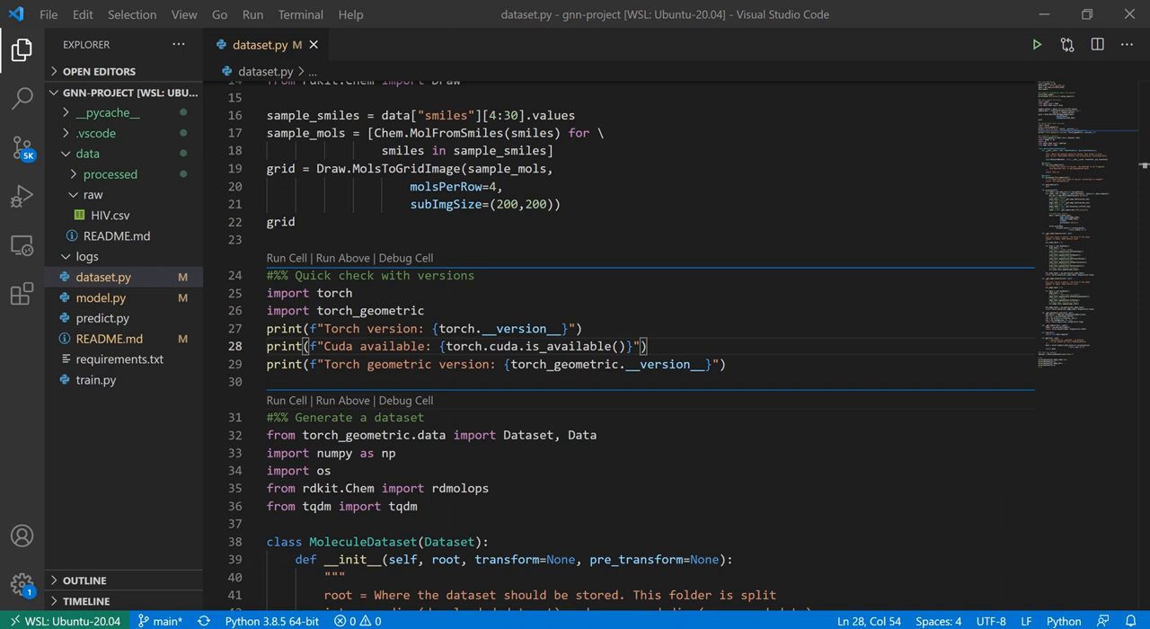
{"action": "scroll", "scroll_direction": "down", "scroll_amount": 3}
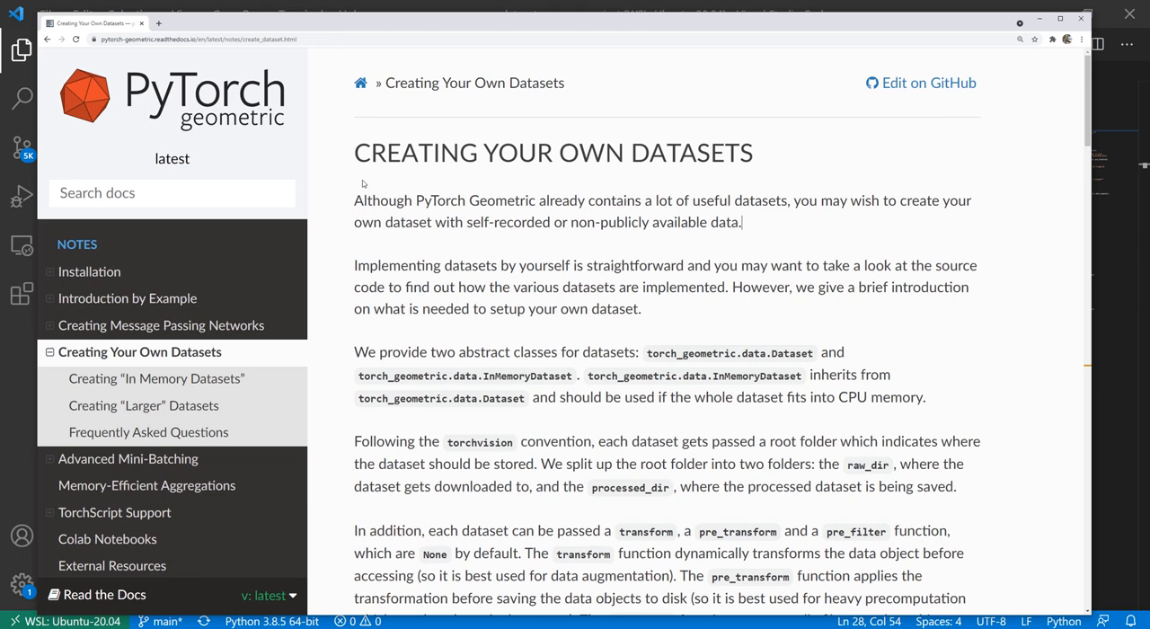
Step: Scroll the Creating Your Own Datasets guide down to the MyOwnDataset example
{"action": "scroll", "scroll_direction": "down", "scroll_amount": 3}
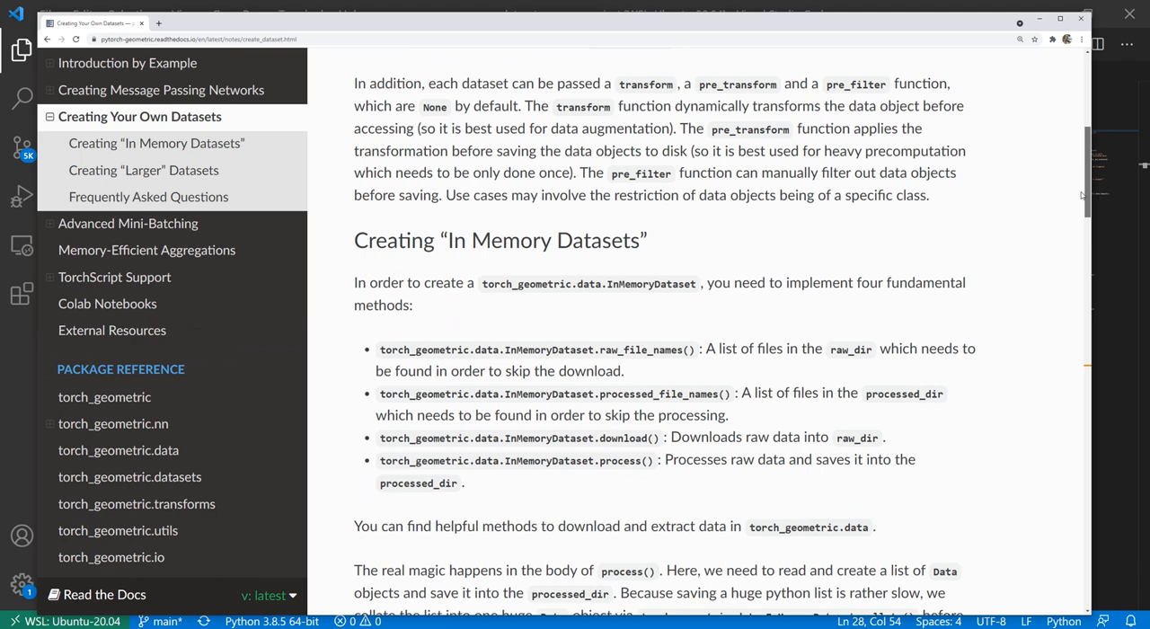
{"action": "scroll", "scroll_direction": "down", "scroll_amount": 3}
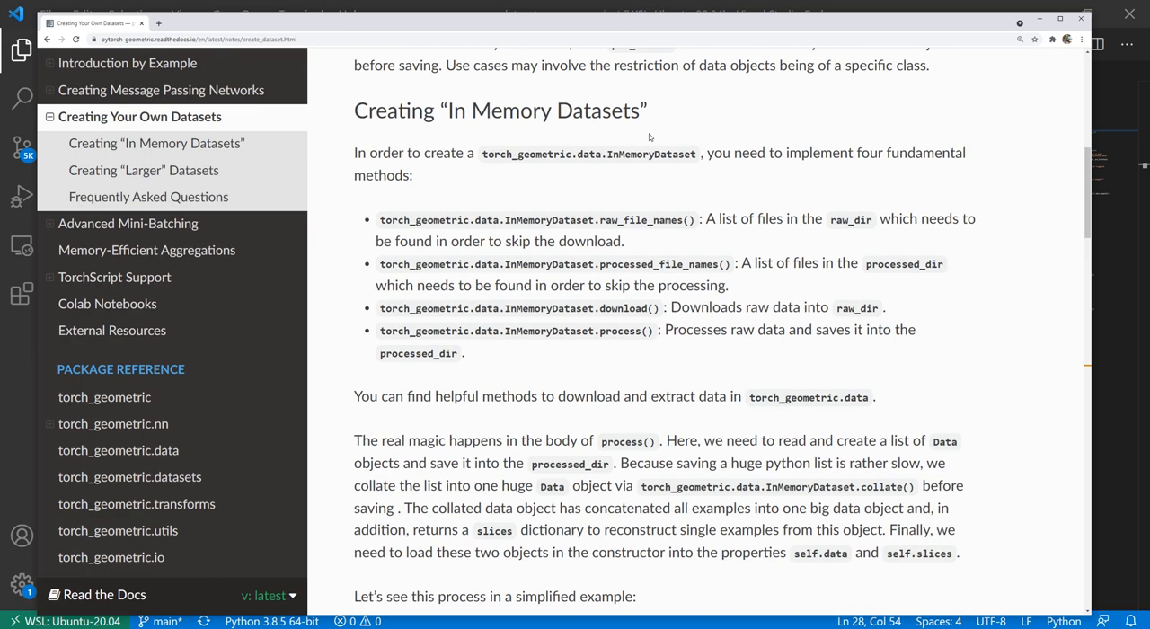
{"action": "scroll", "scroll_direction": "down", "scroll_amount": 3}
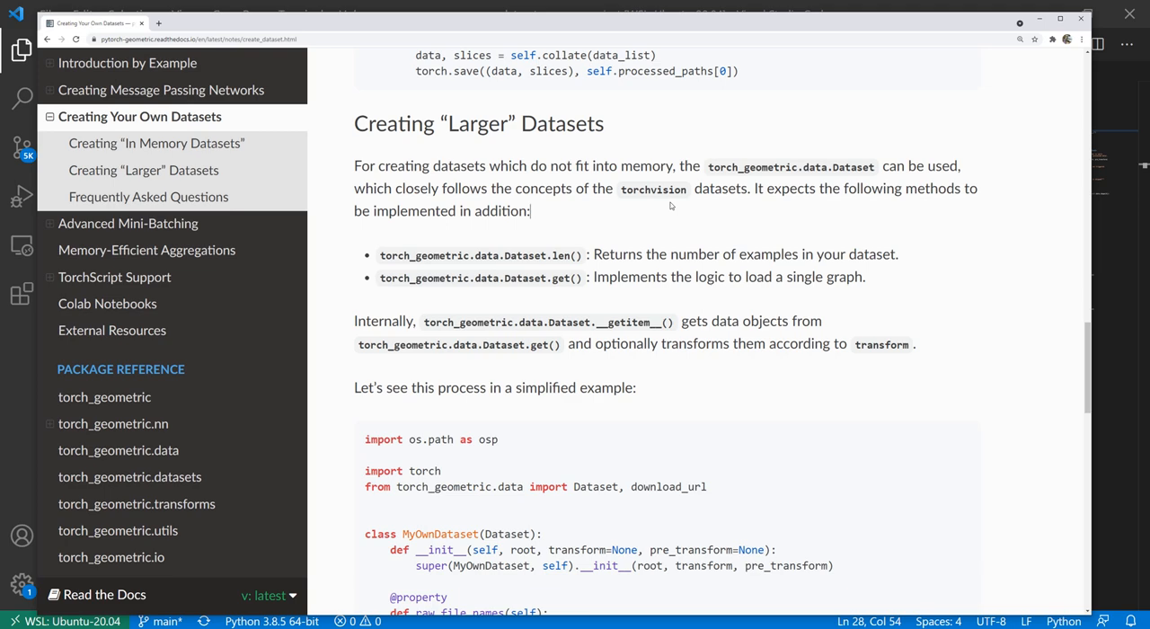
{"action": "scroll", "scroll_direction": "down", "scroll_amount": 3}
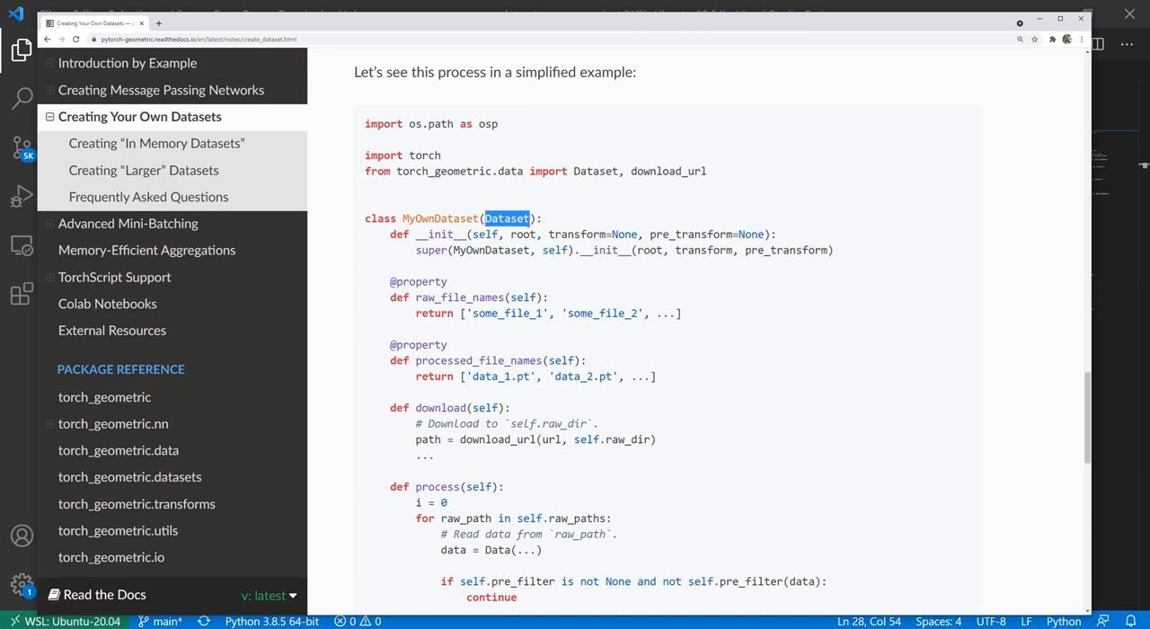
{"action": "scroll", "scroll_direction": "down", "scroll_amount": 3}
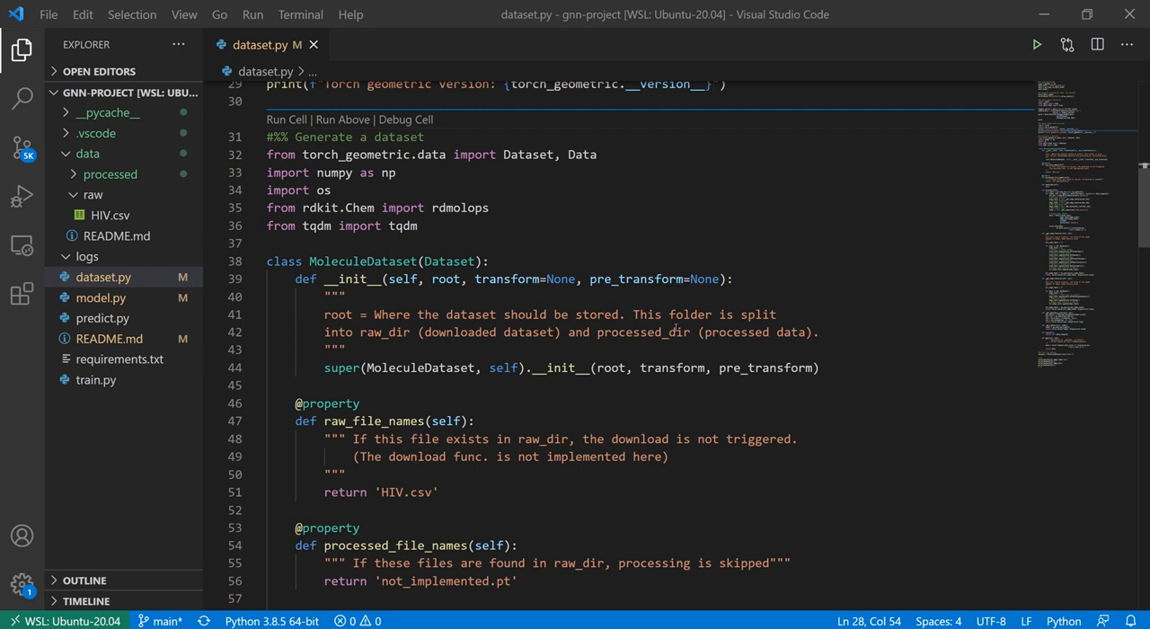
Step: Highlight the root folder docstring and expand the processed data folder
{"action": "double_click", "coordinate": [443, 269]}
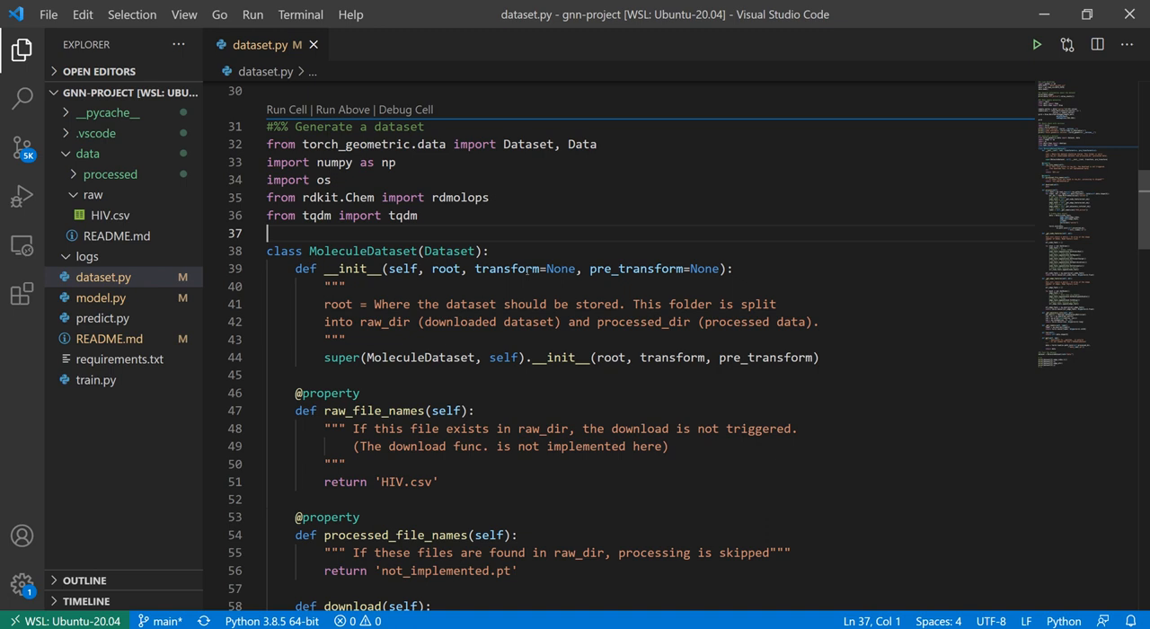
{"action": "double_click", "coordinate": [445, 204]}
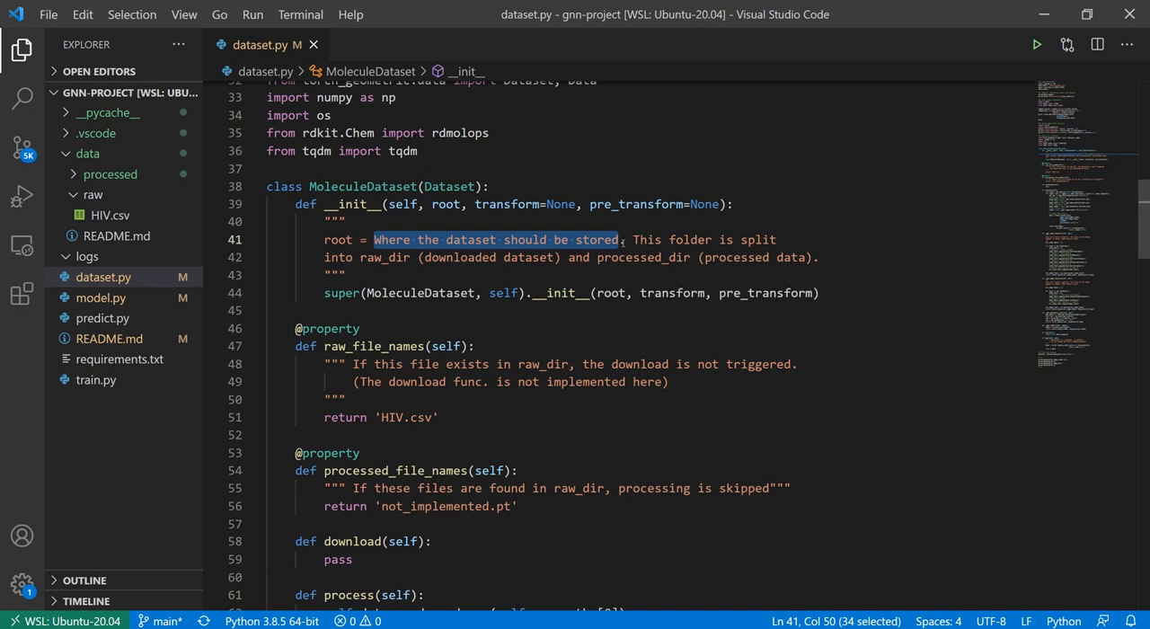
{"action": "left_click", "coordinate": [92, 194]}
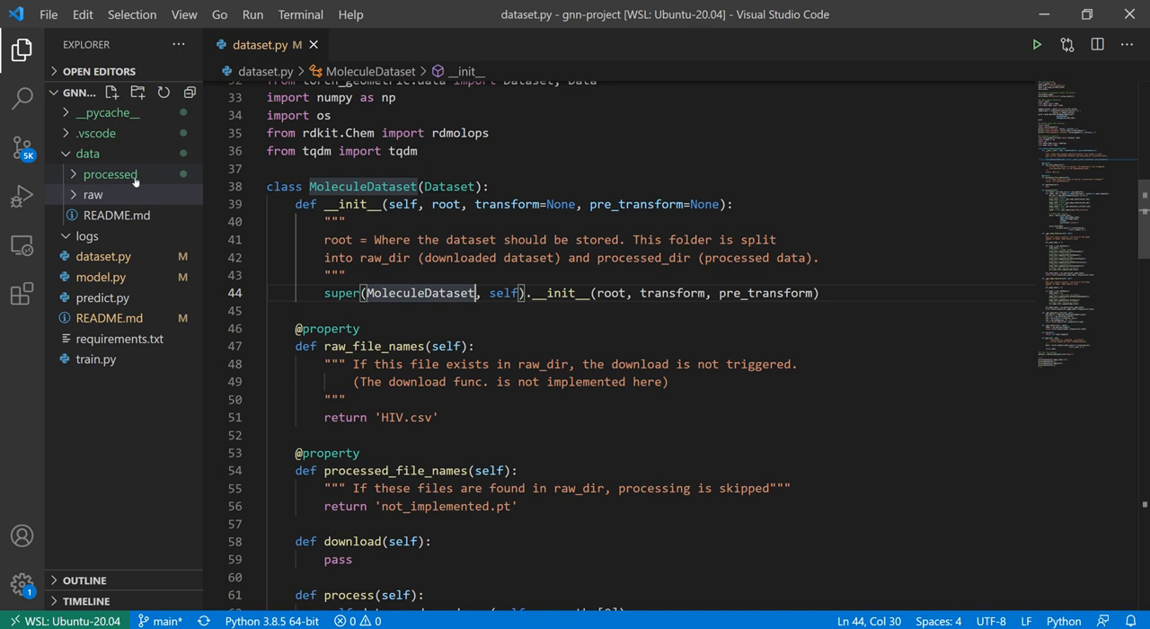
{"action": "left_click", "coordinate": [92, 195]}
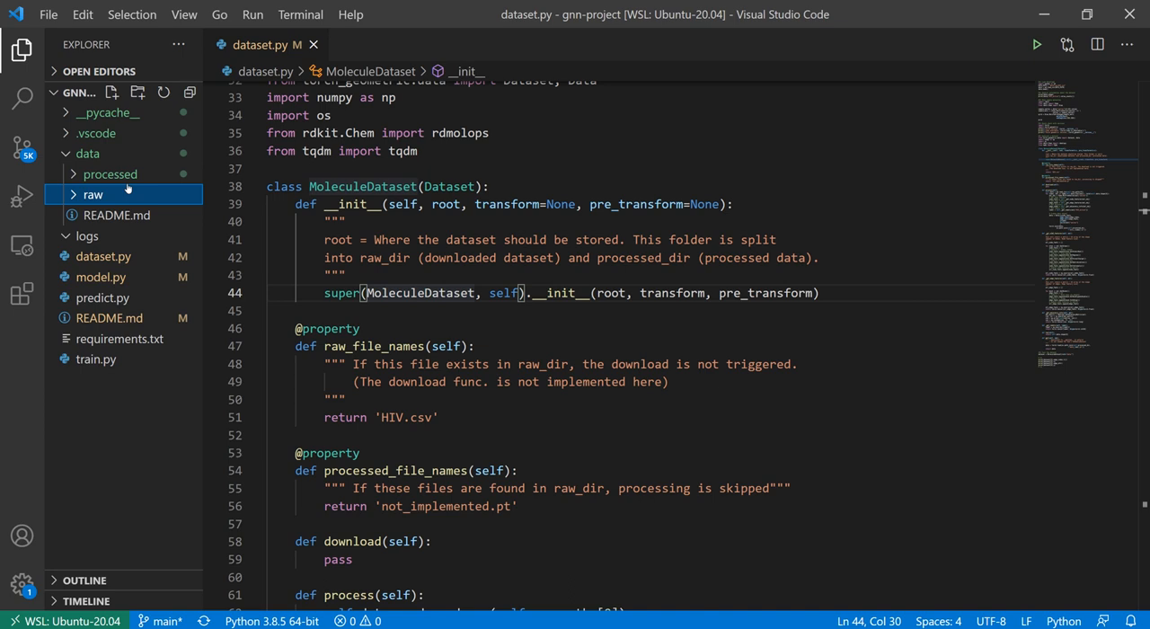
Step: Select MoleculeDataset and scroll to the test cell and back
{"action": "double_click", "coordinate": [363, 186]}
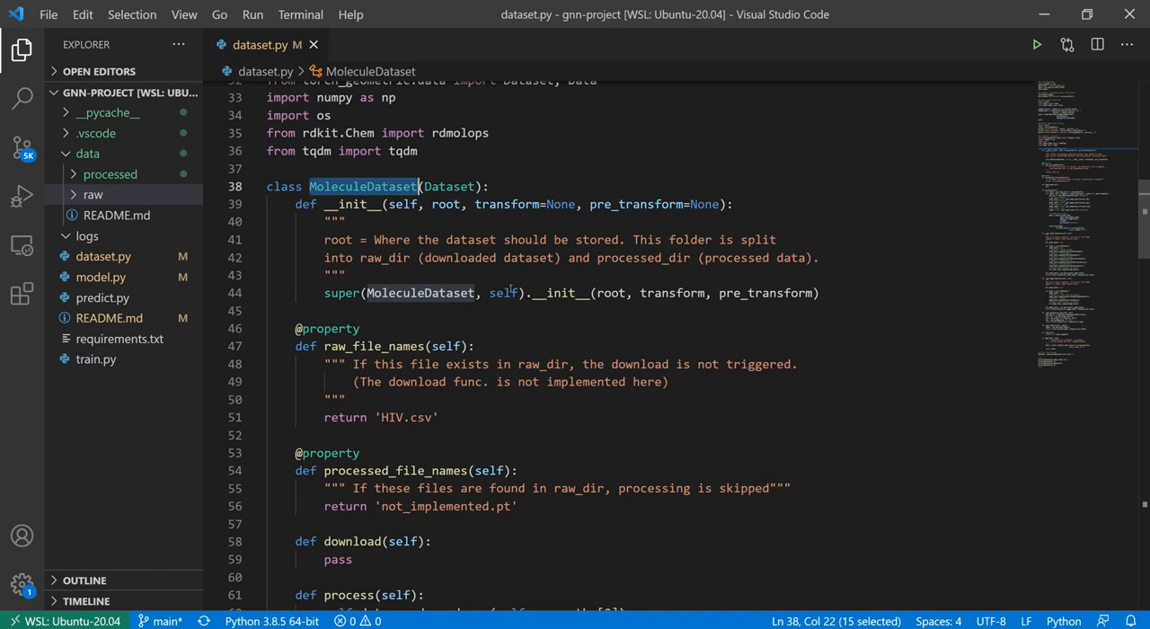
{"action": "scroll", "scroll_direction": "down", "scroll_amount": 3}
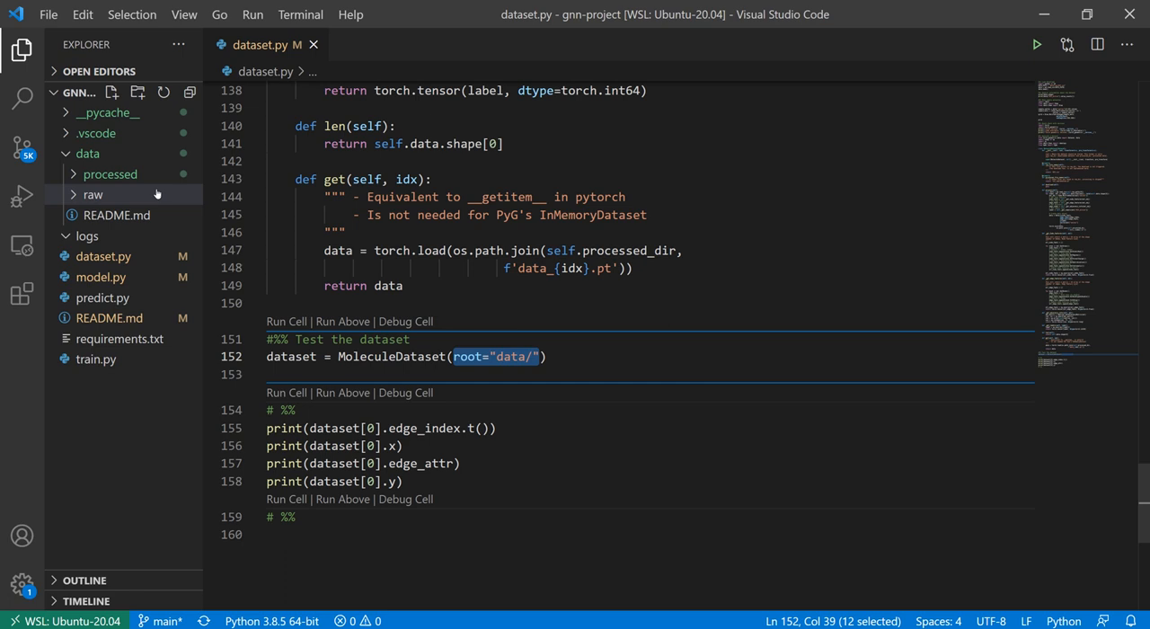
{"action": "scroll", "scroll_direction": "up", "scroll_amount": 3}
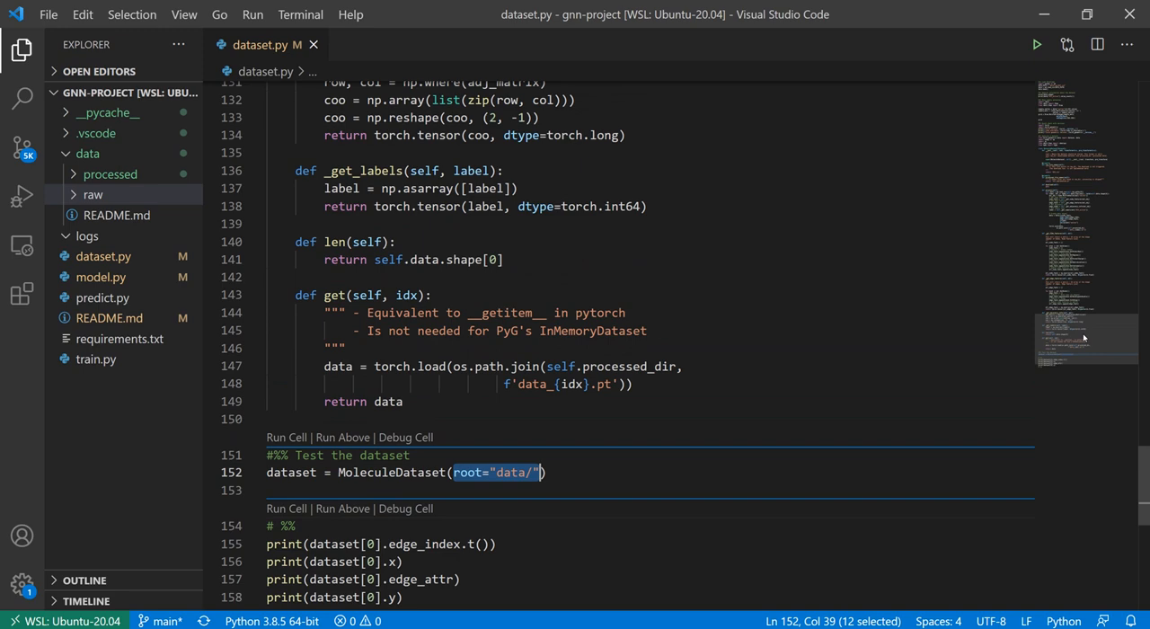
{"action": "scroll", "scroll_direction": "up", "scroll_amount": 3}
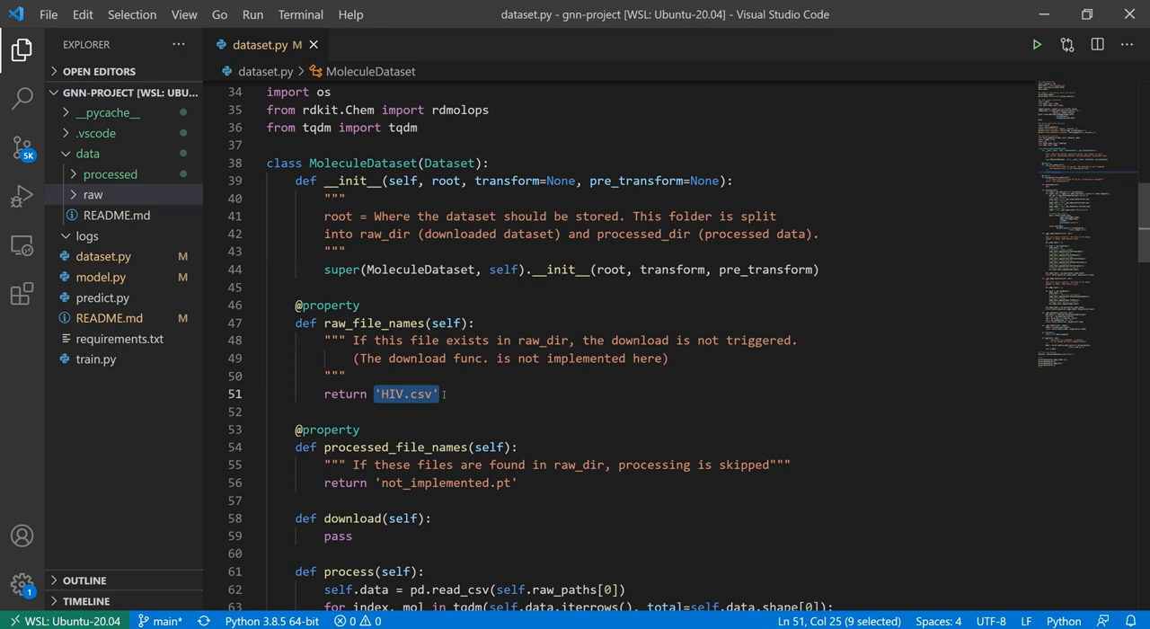
{"action": "left_click", "coordinate": [267, 412]}
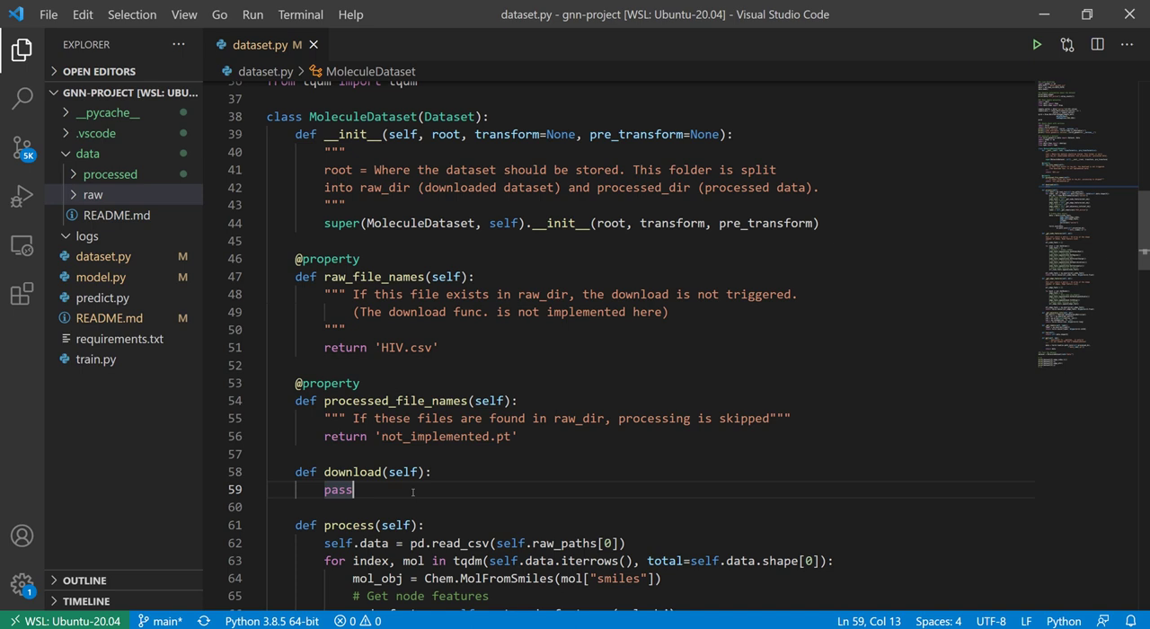
{"action": "scroll", "scroll_direction": "down", "scroll_amount": 3}
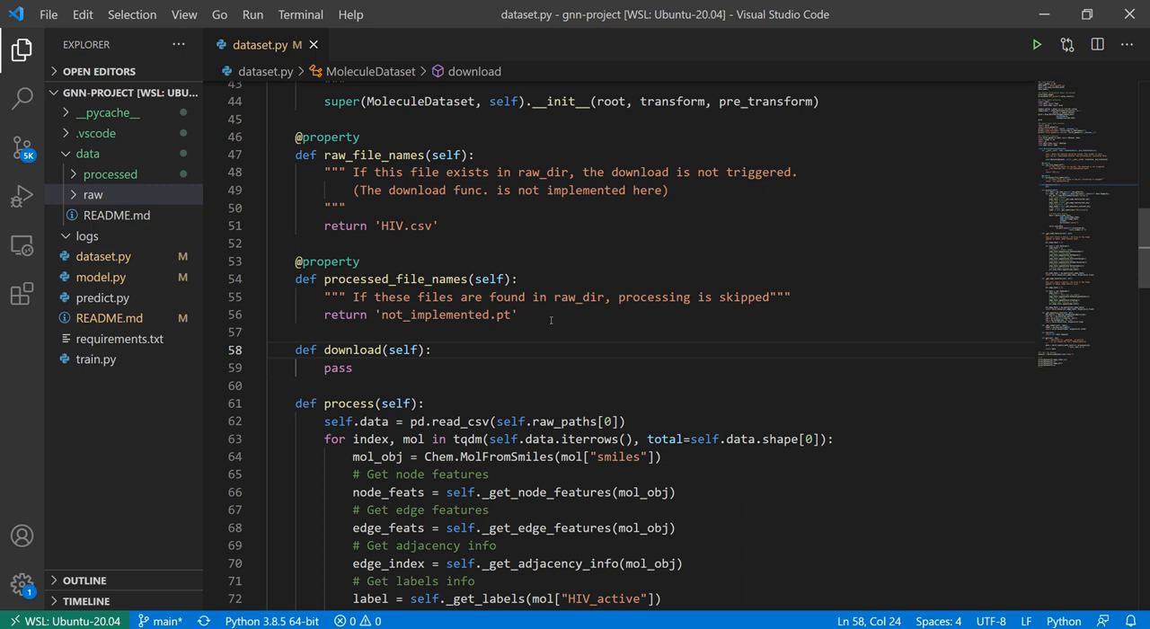
{"action": "scroll", "scroll_direction": "down", "scroll_amount": 3}
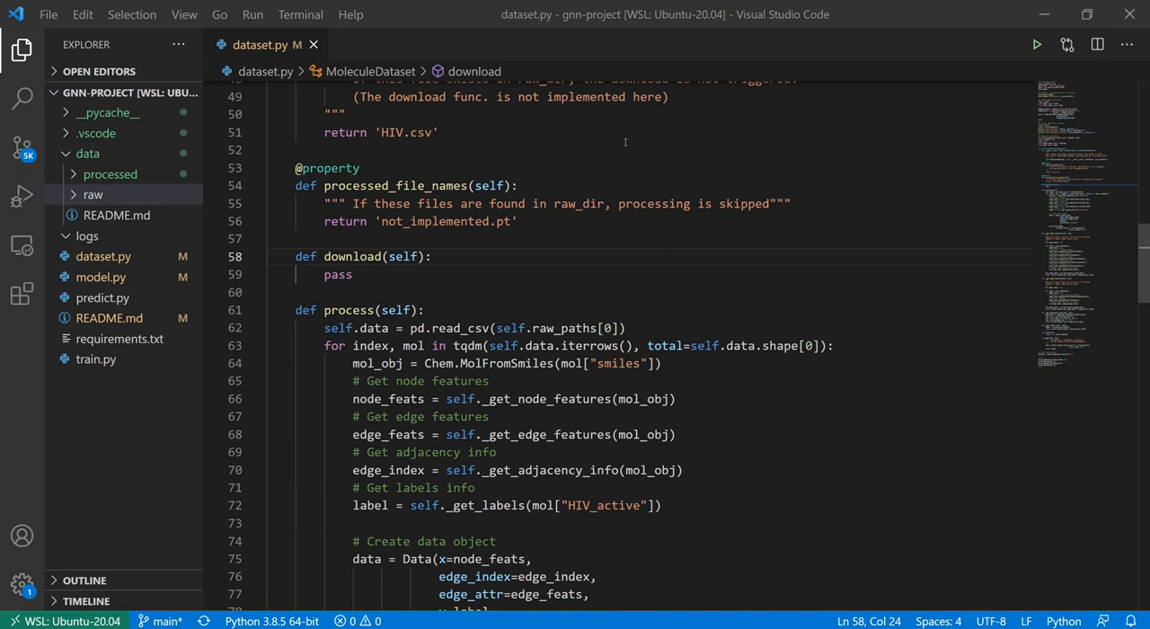
Step: Scroll dataset.py to the process method before switching to the Data class docs
{"action": "scroll", "scroll_direction": "down", "scroll_amount": 3}
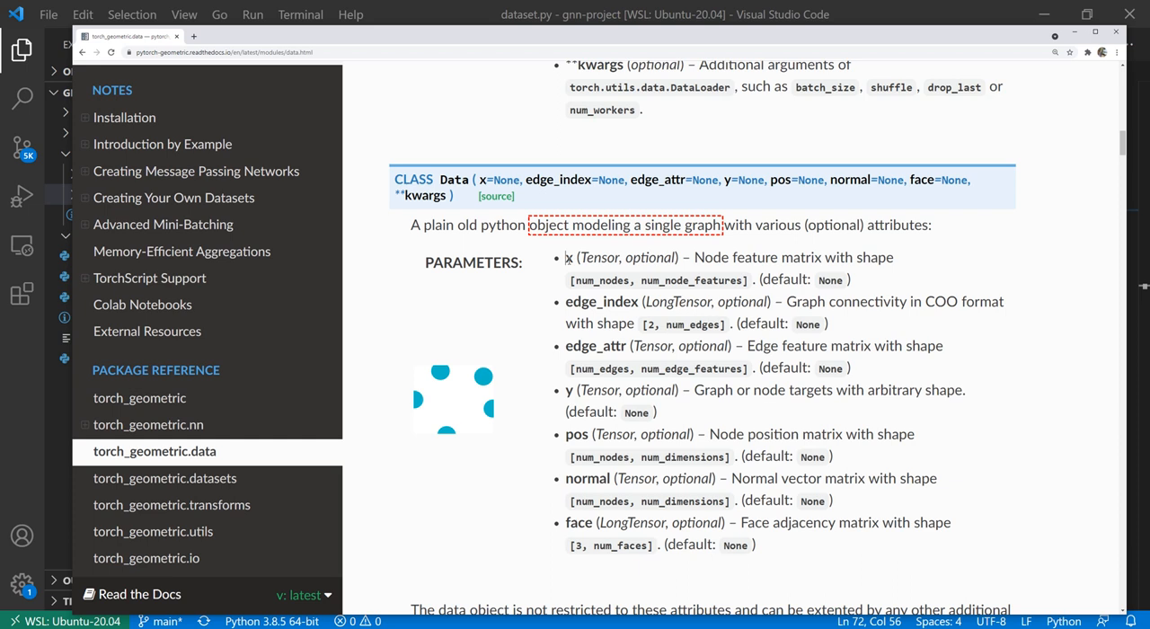
Step: Review the Data class parameter list in the PyTorch Geometric docs
{"action": "double_click", "coordinate": [735, 258]}
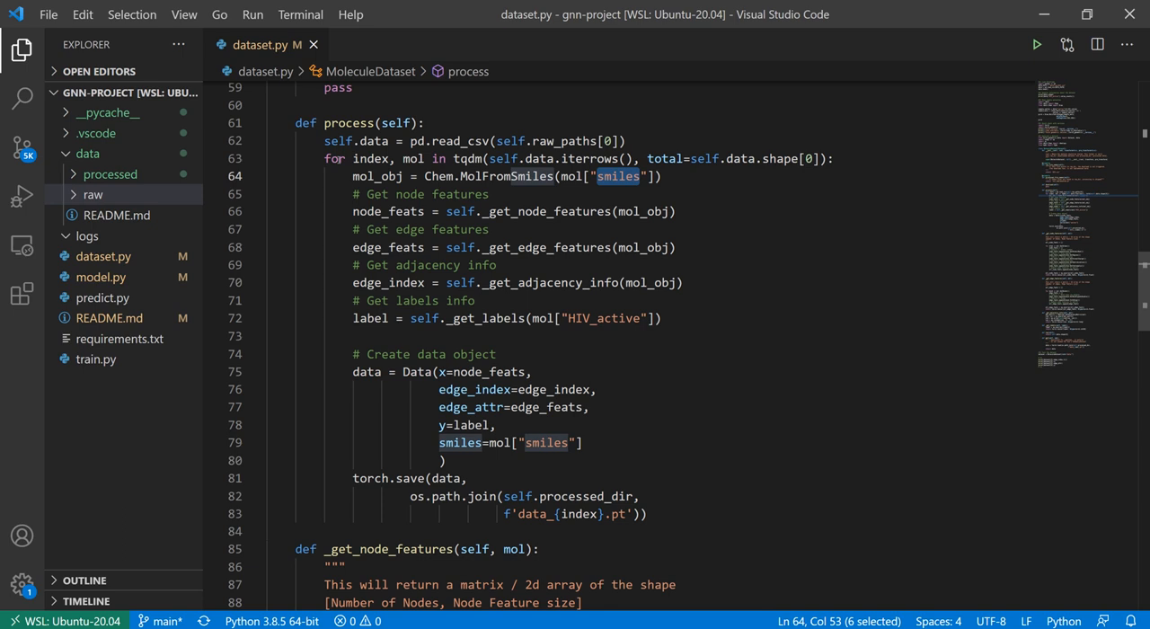
{"action": "double_click", "coordinate": [376, 176]}
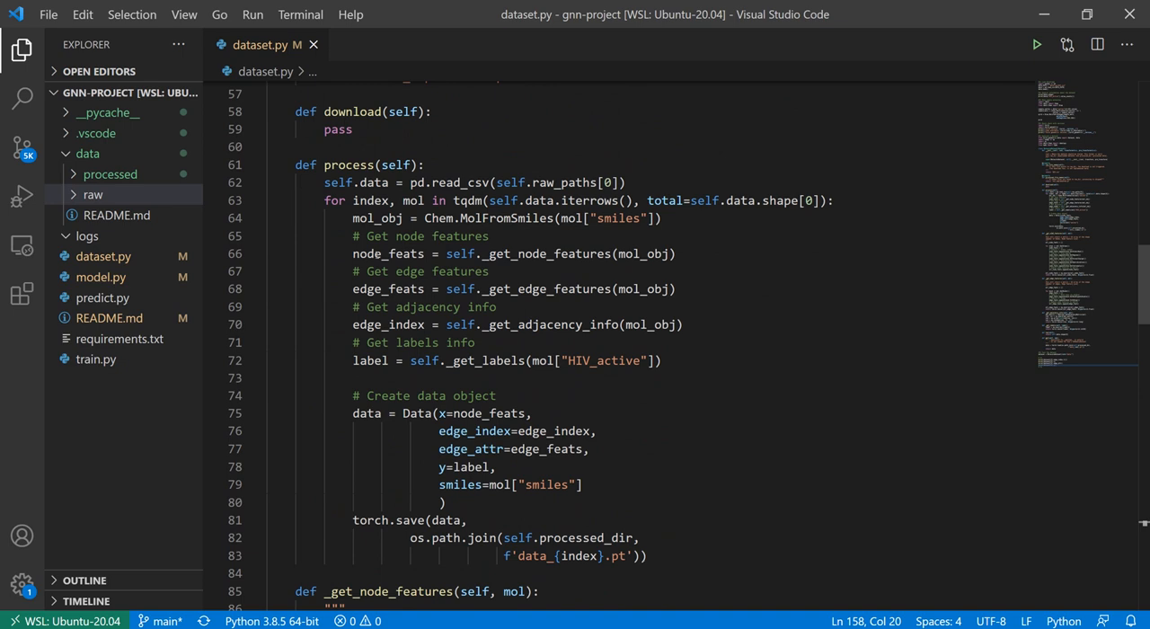
{"action": "left_click", "coordinate": [663, 360]}
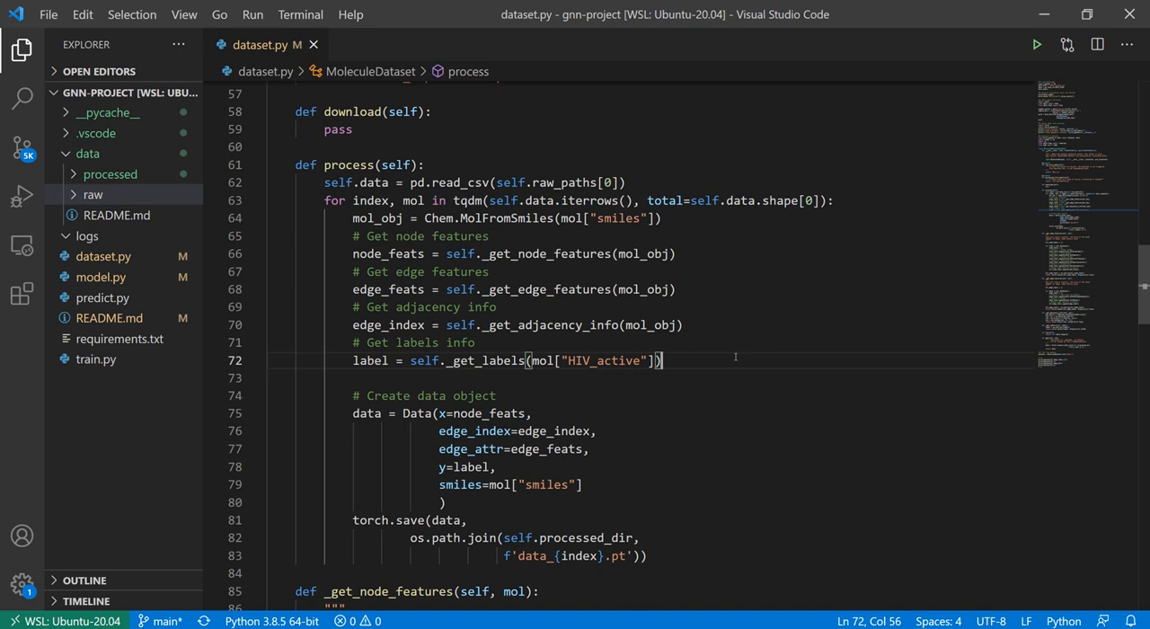
{"action": "mouse_move", "coordinate": [769, 237]}
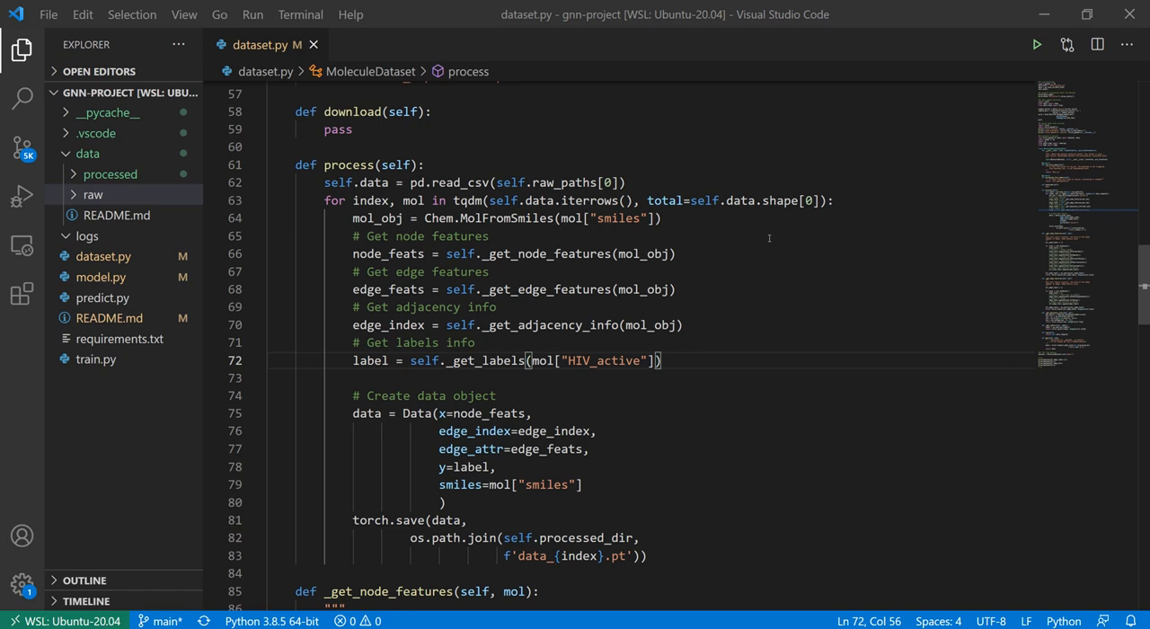
{"action": "scroll", "scroll_direction": "down", "scroll_amount": 3}
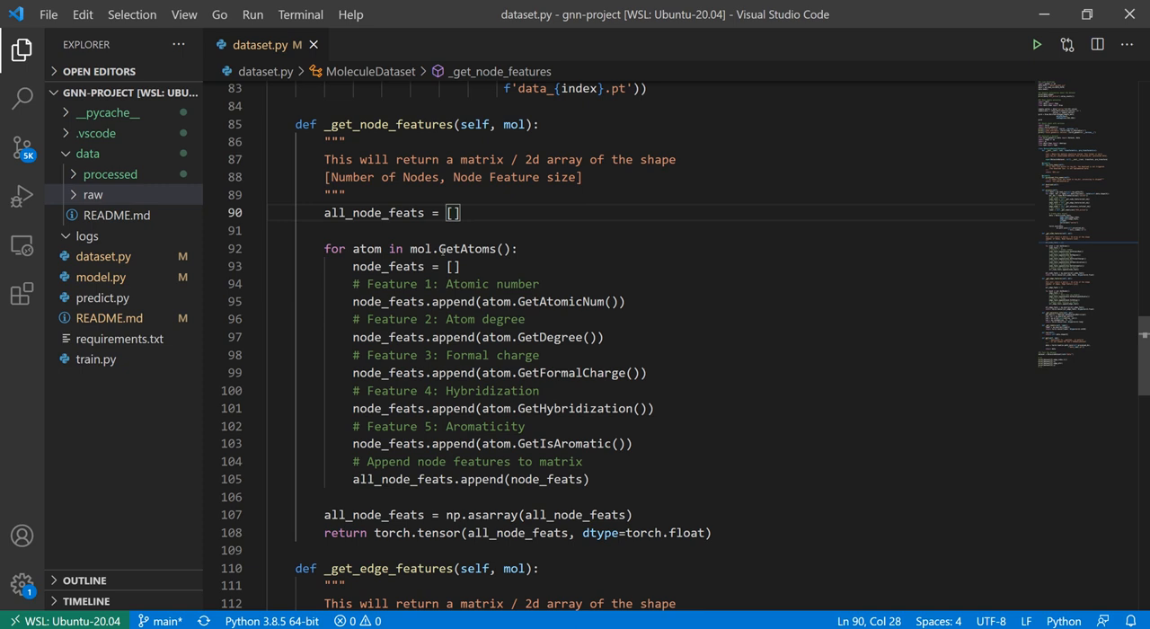
{"action": "double_click", "coordinate": [422, 248]}
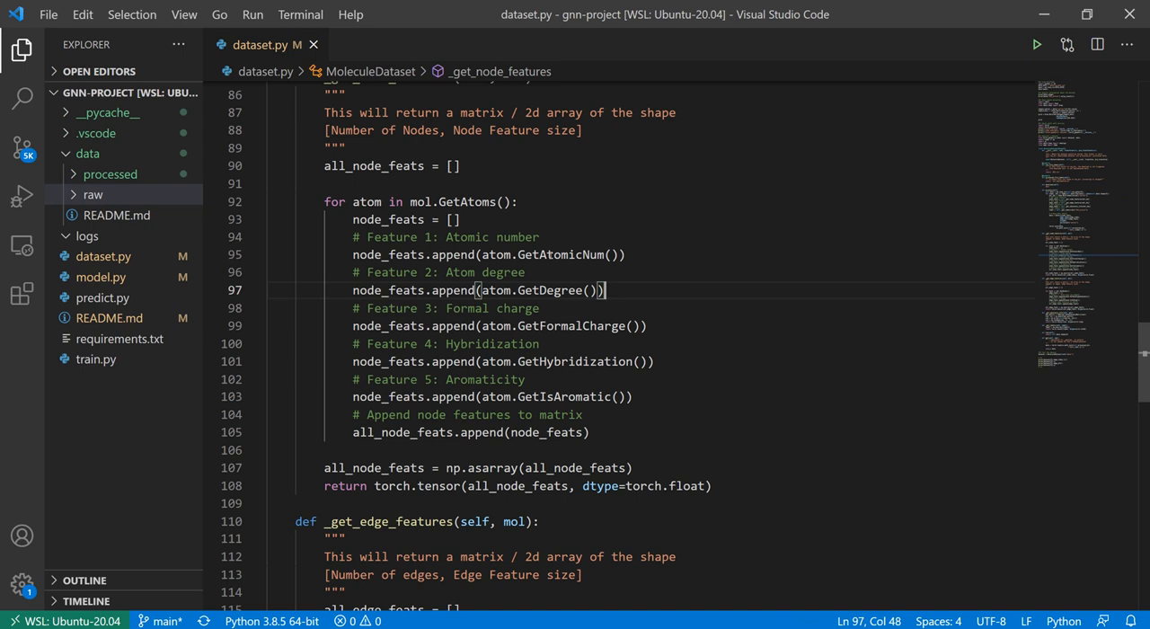
{"action": "double_click", "coordinate": [571, 326]}
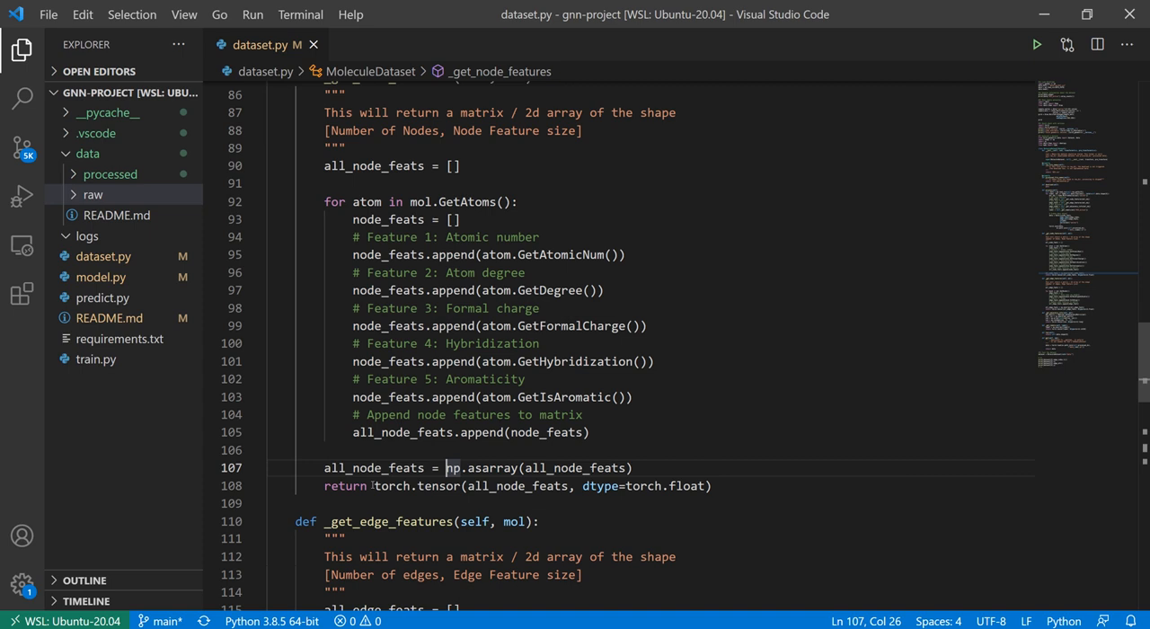
{"action": "double_click", "coordinate": [517, 485]}
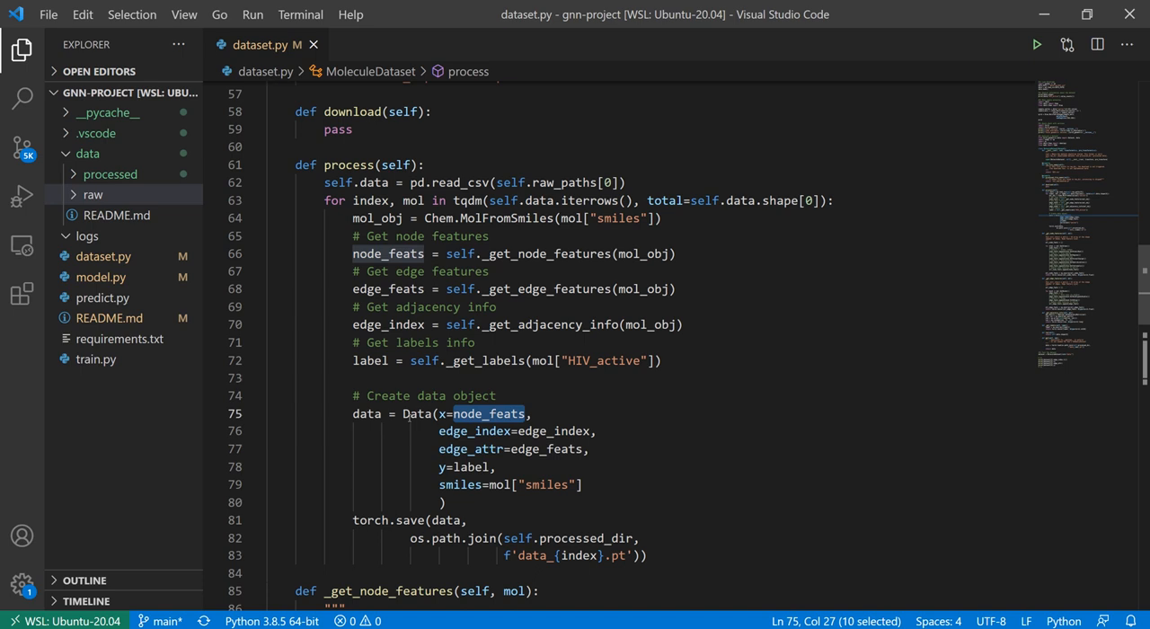
{"action": "left_click", "coordinate": [559, 288]}
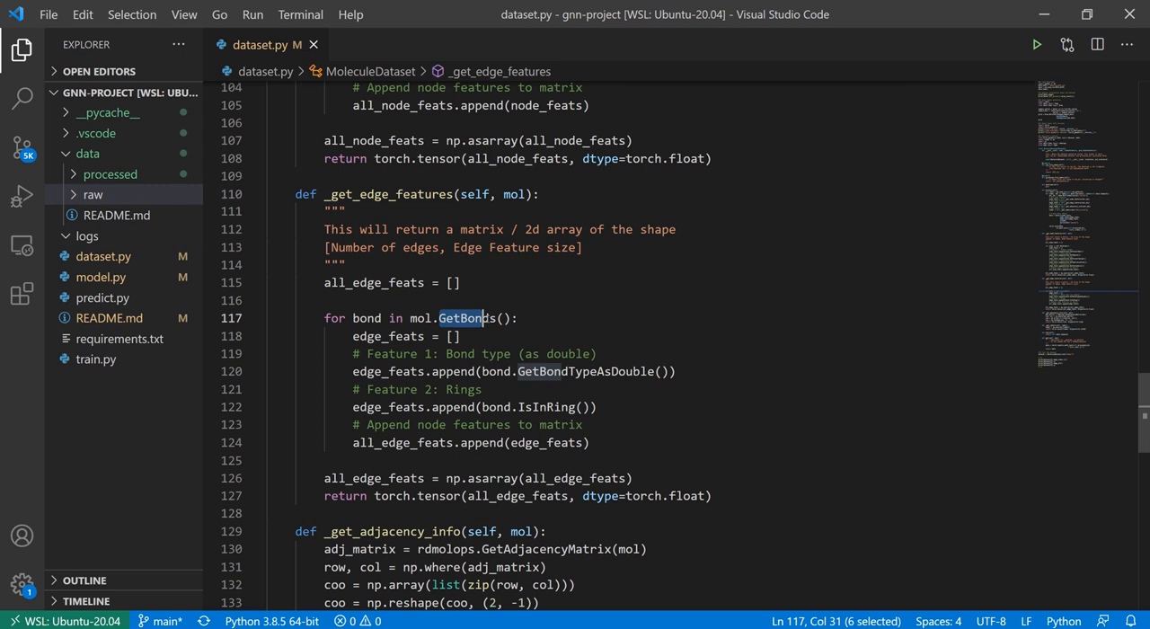
Step: Open the RDKit rdkit.Chem.rdchem module documentation in Chrome
{"action": "left_click", "coordinate": [454, 336]}
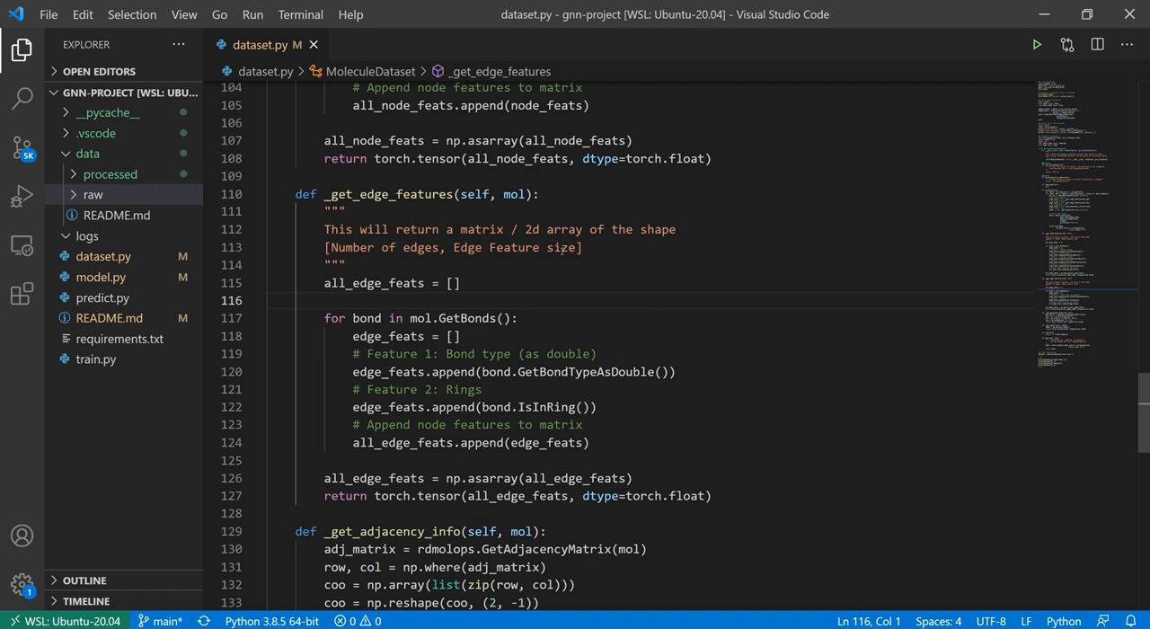
{"action": "left_click", "coordinate": [519, 496]}
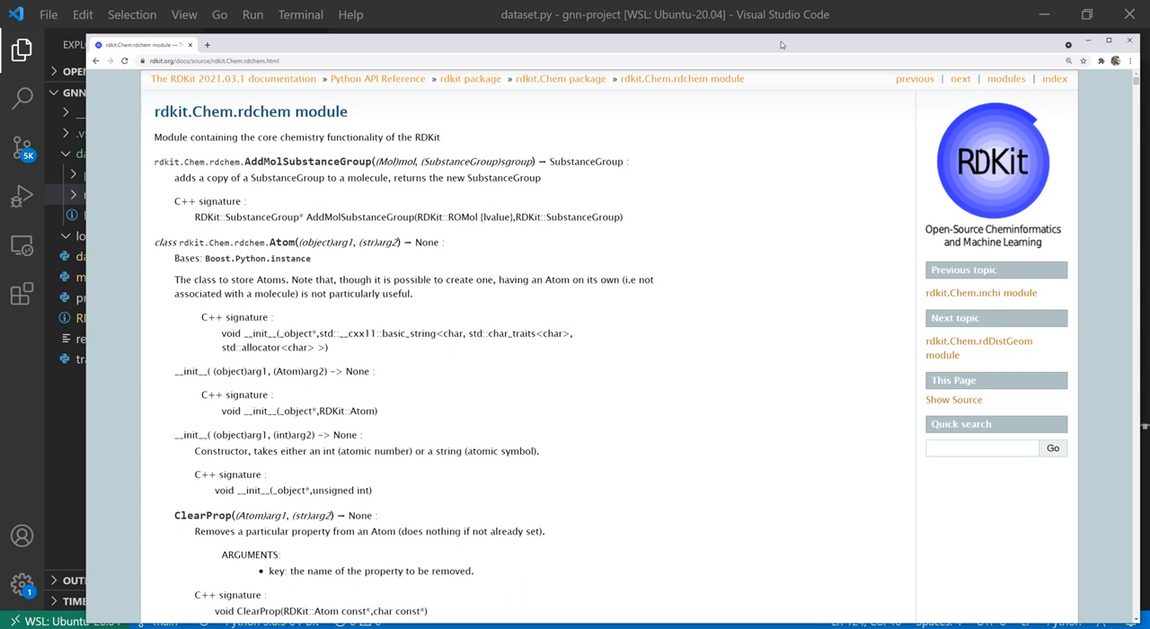
Step: Scroll through the RDKit Atom class methods
{"action": "scroll", "scroll_direction": "down", "scroll_amount": 3}
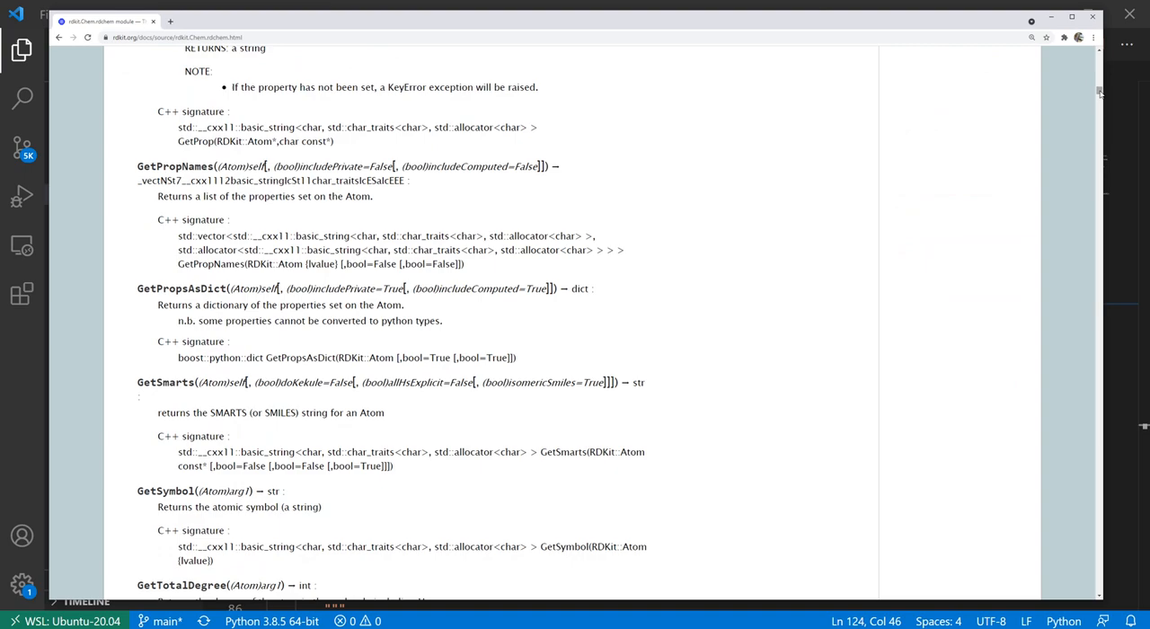
{"action": "scroll", "scroll_direction": "down", "scroll_amount": 3}
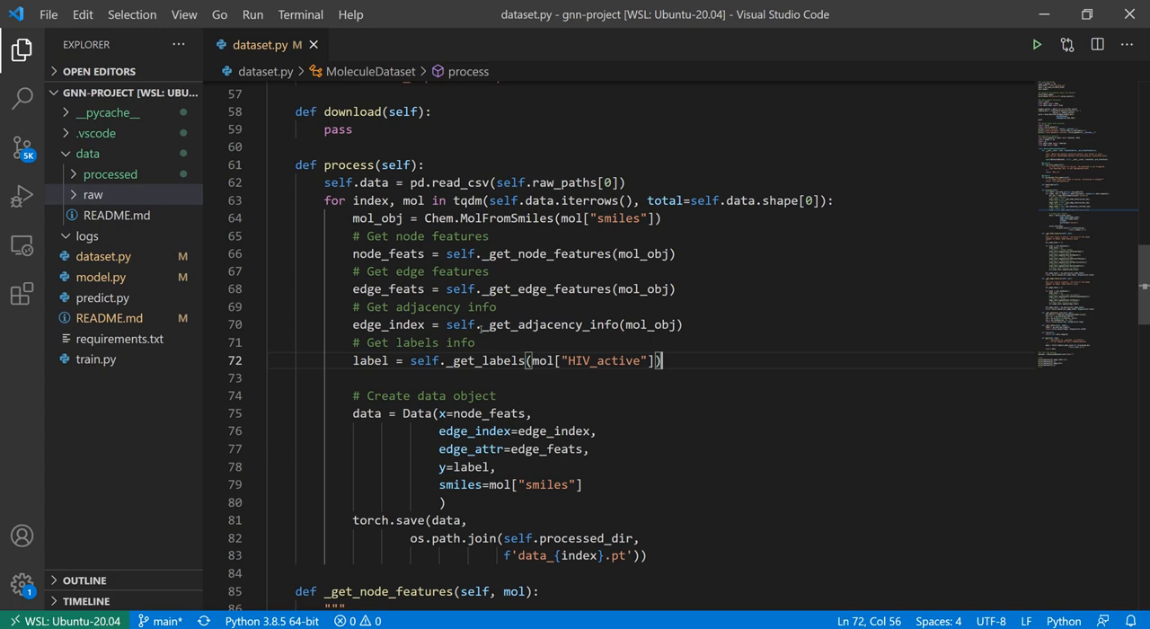
Step: Scroll through _get_adjacency_info, _get_labels and process(), then start the dataset test cells
{"action": "scroll", "scroll_direction": "down", "scroll_amount": 3}
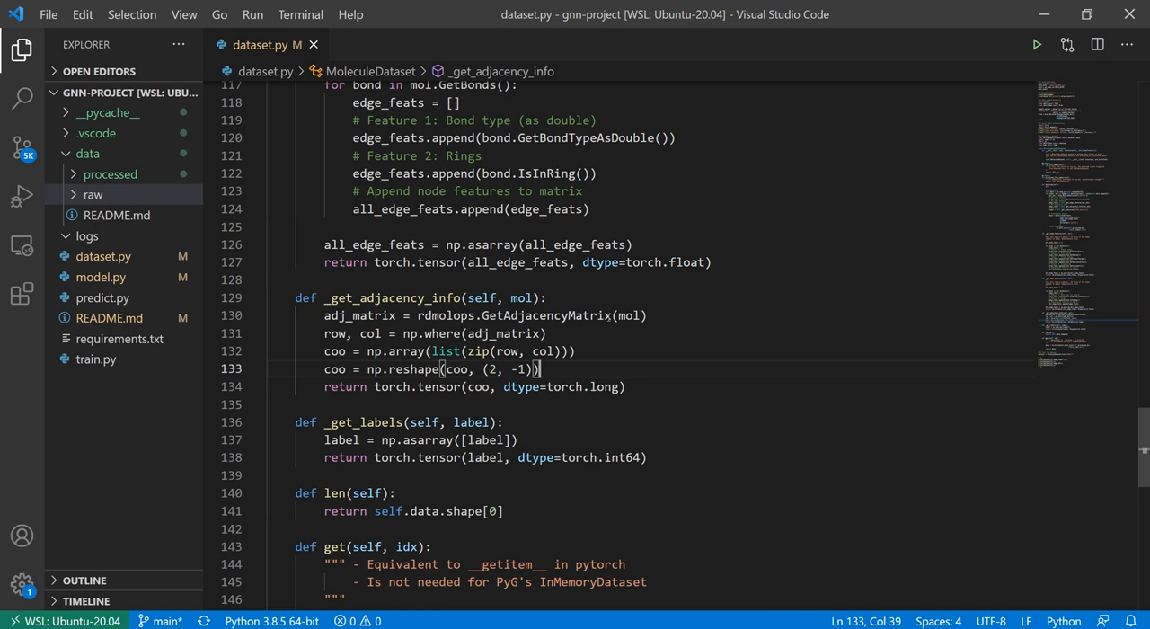
{"action": "double_click", "coordinate": [360, 315]}
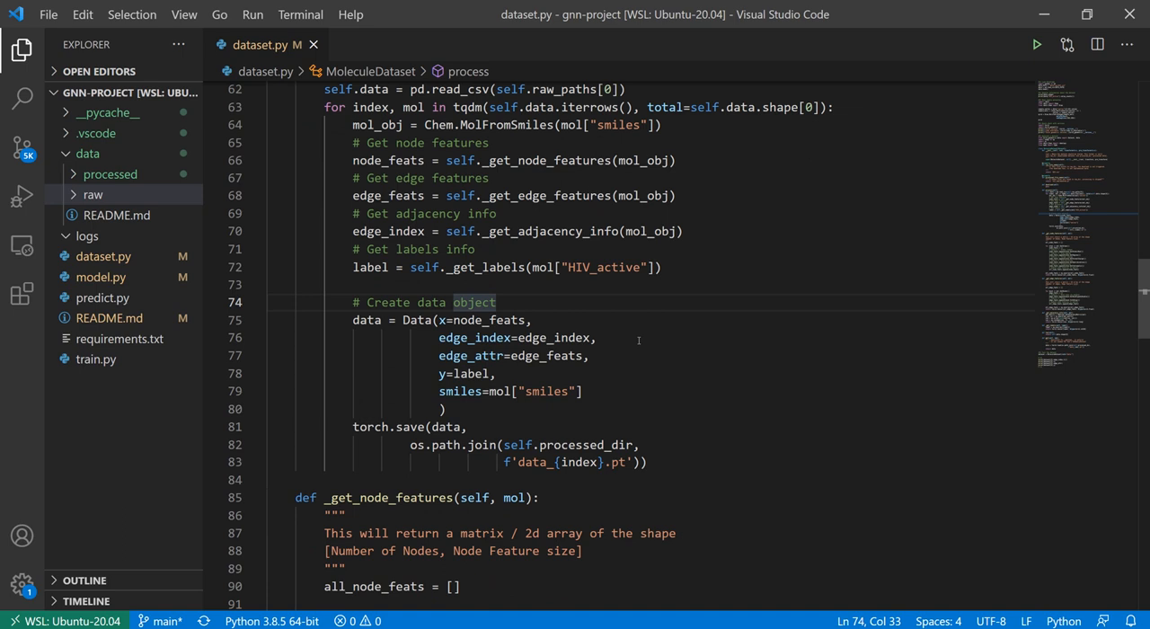
{"action": "left_click", "coordinate": [454, 408]}
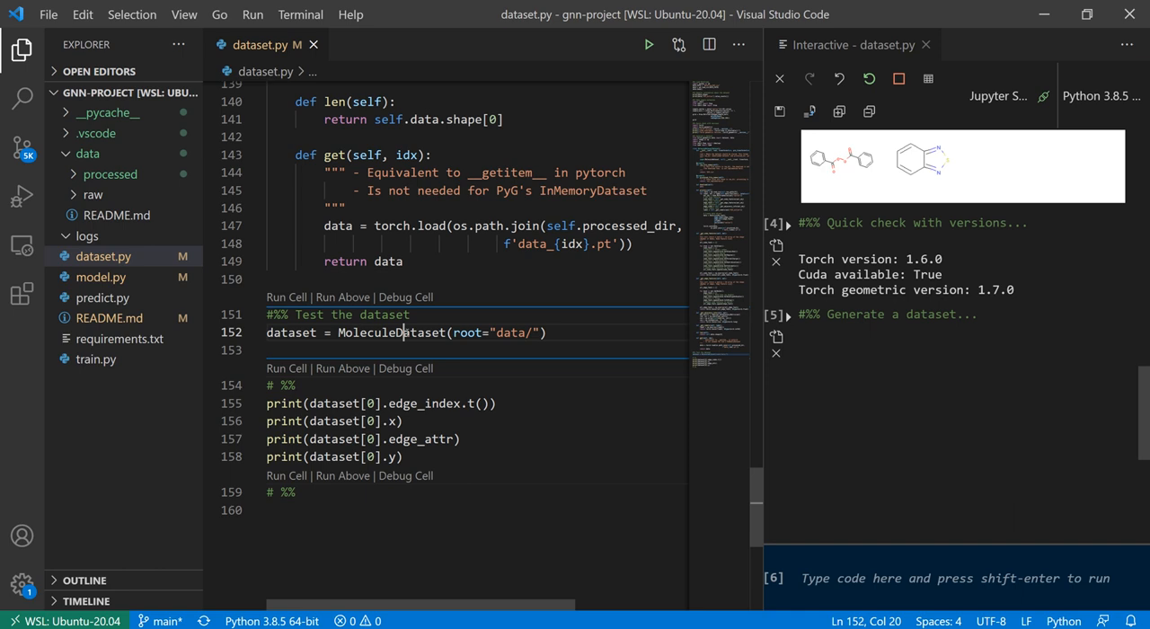
Step: Run the '#%% Test the dataset' cell to process all 41127 molecules, then run the print cell
{"action": "left_click", "coordinate": [286, 297]}
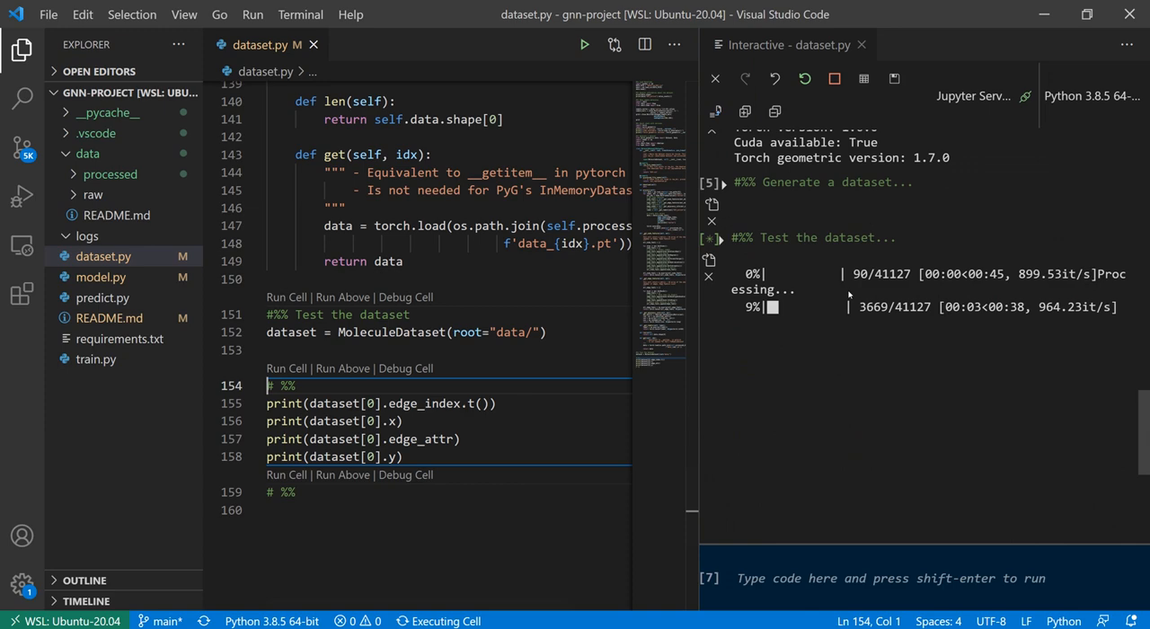
{"action": "scroll", "scroll_direction": "up", "scroll_amount": 3}
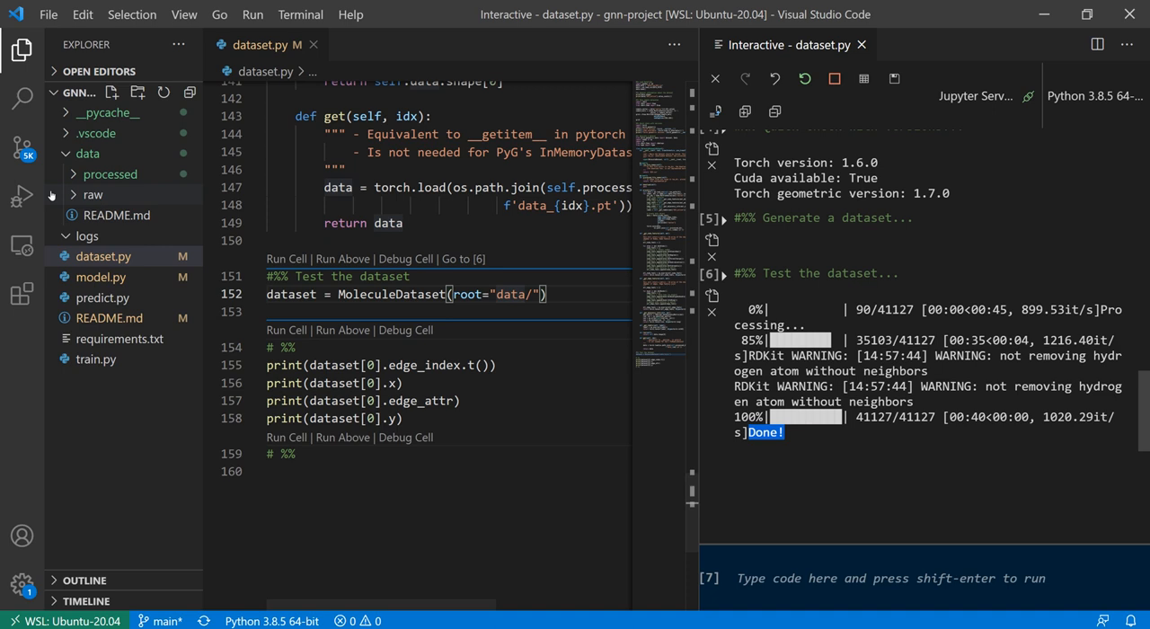
{"action": "left_click", "coordinate": [111, 173]}
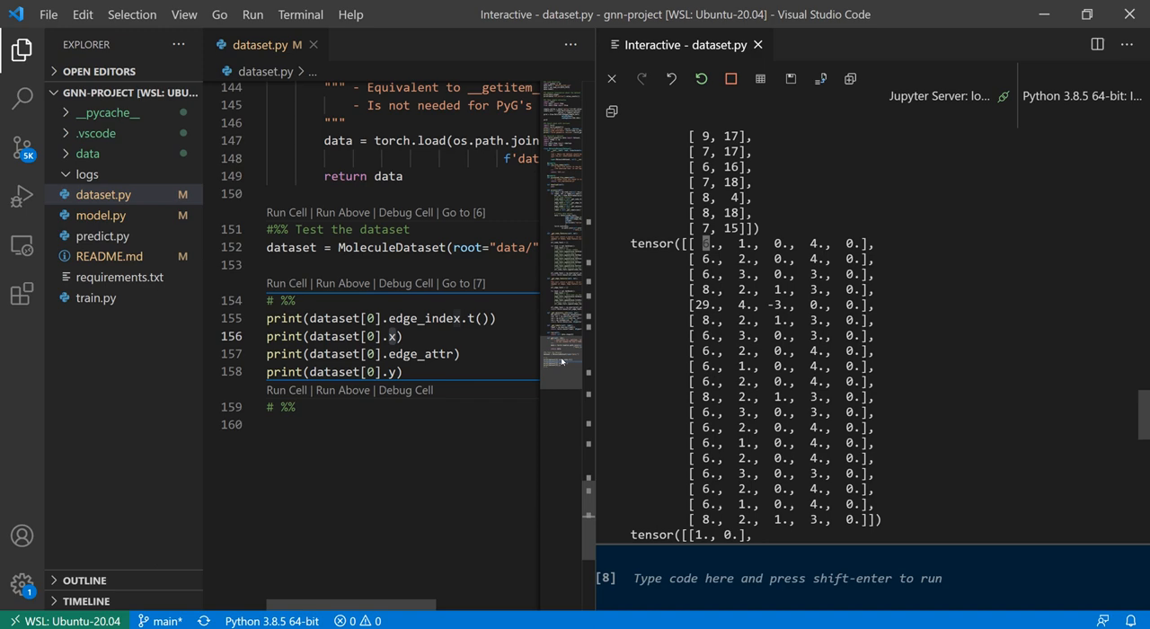
Step: Scroll the Interactive window to inspect the edge-attribute tensor and label tensor([0])
{"action": "scroll", "scroll_direction": "up", "scroll_amount": 3}
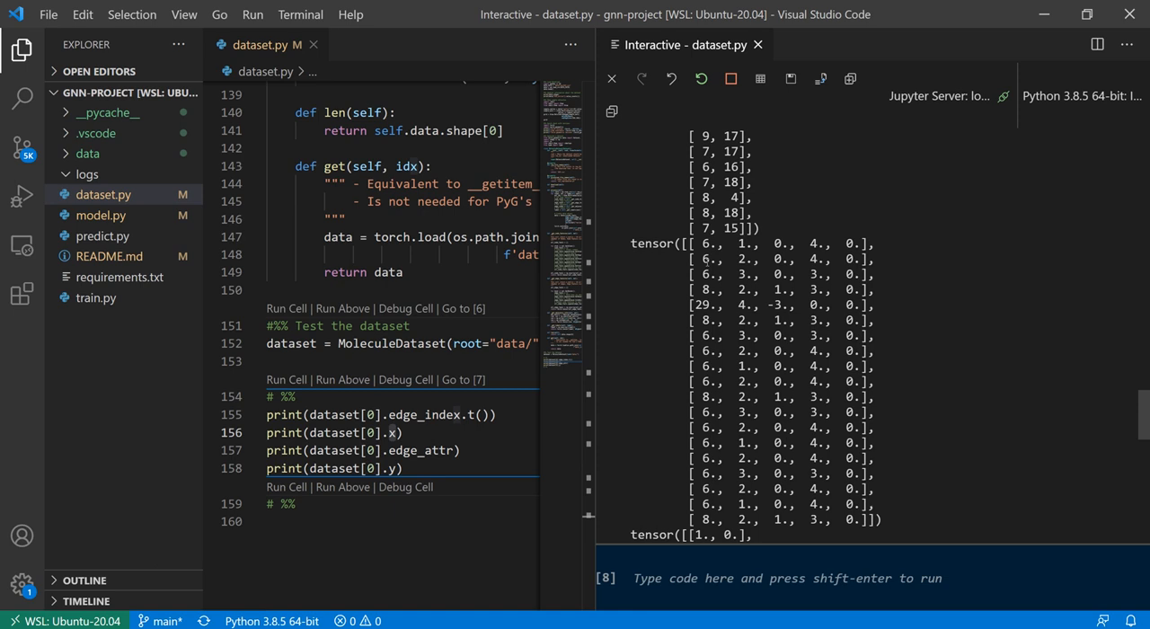
{"action": "scroll", "scroll_direction": "down", "scroll_amount": 3}
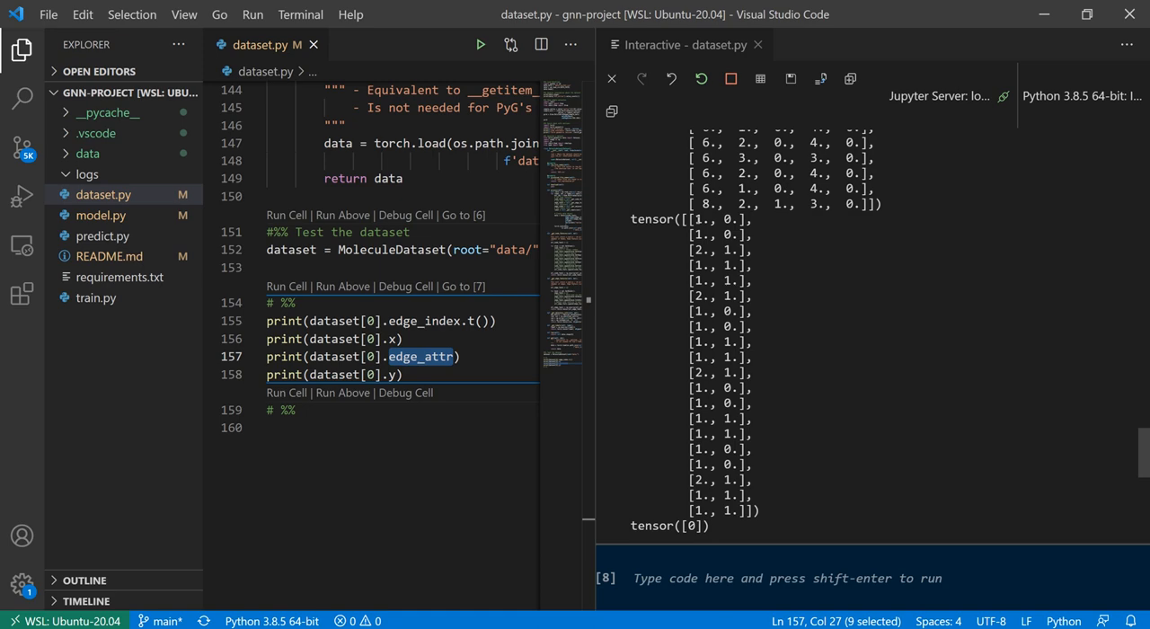
{"action": "scroll", "scroll_direction": "up", "scroll_amount": 3}
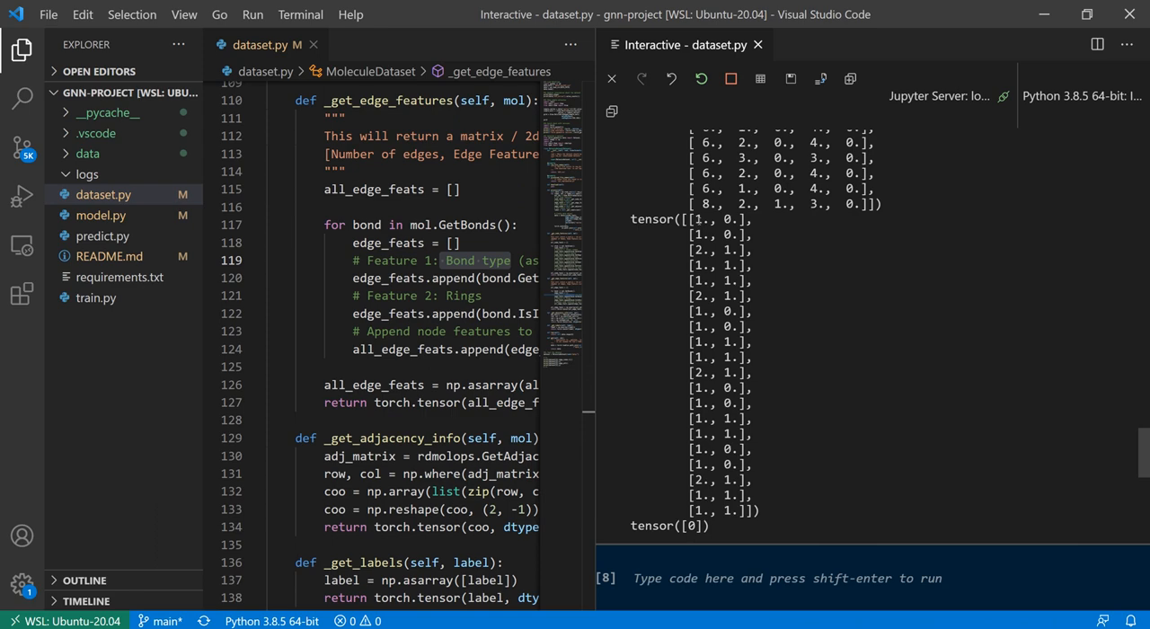
{"action": "scroll", "scroll_direction": "down", "scroll_amount": 3}
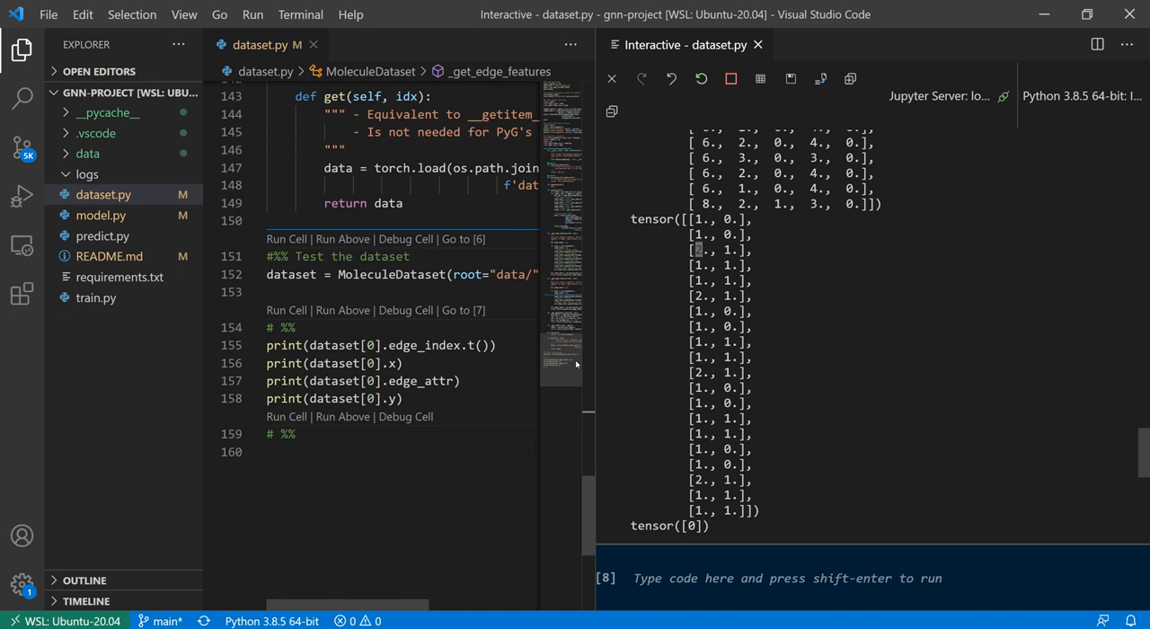